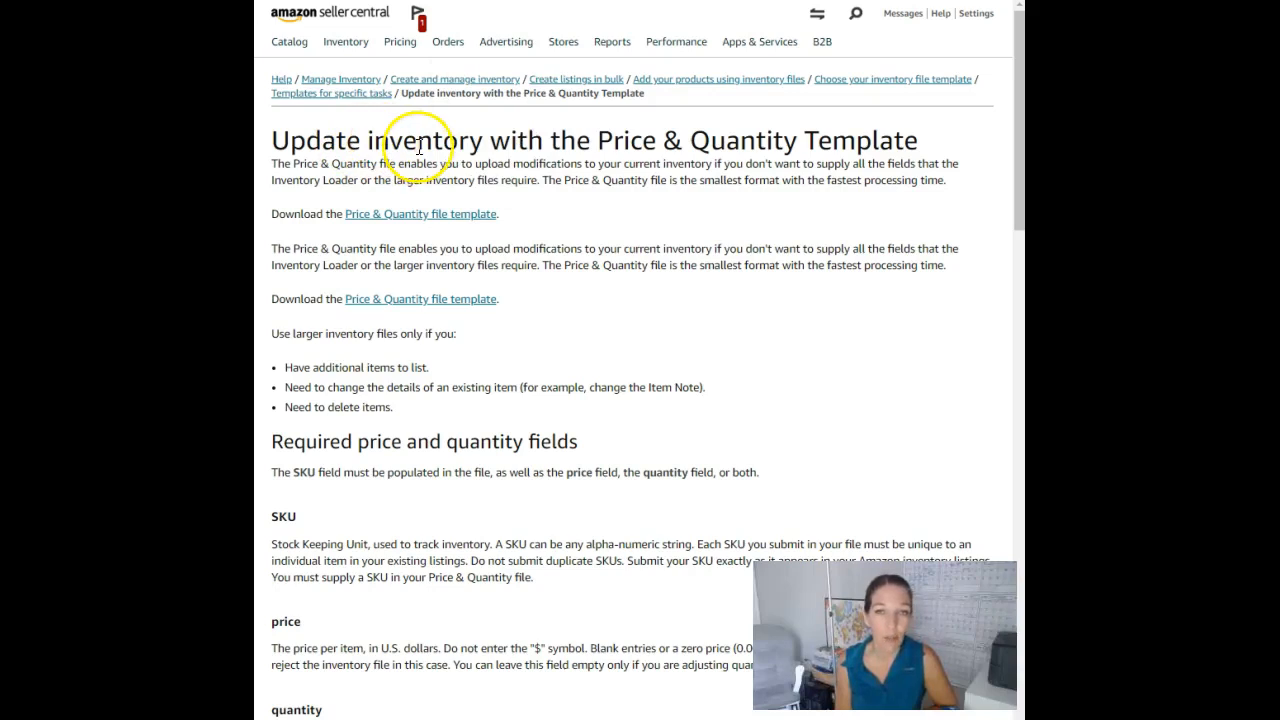
mouse_move(562, 206)
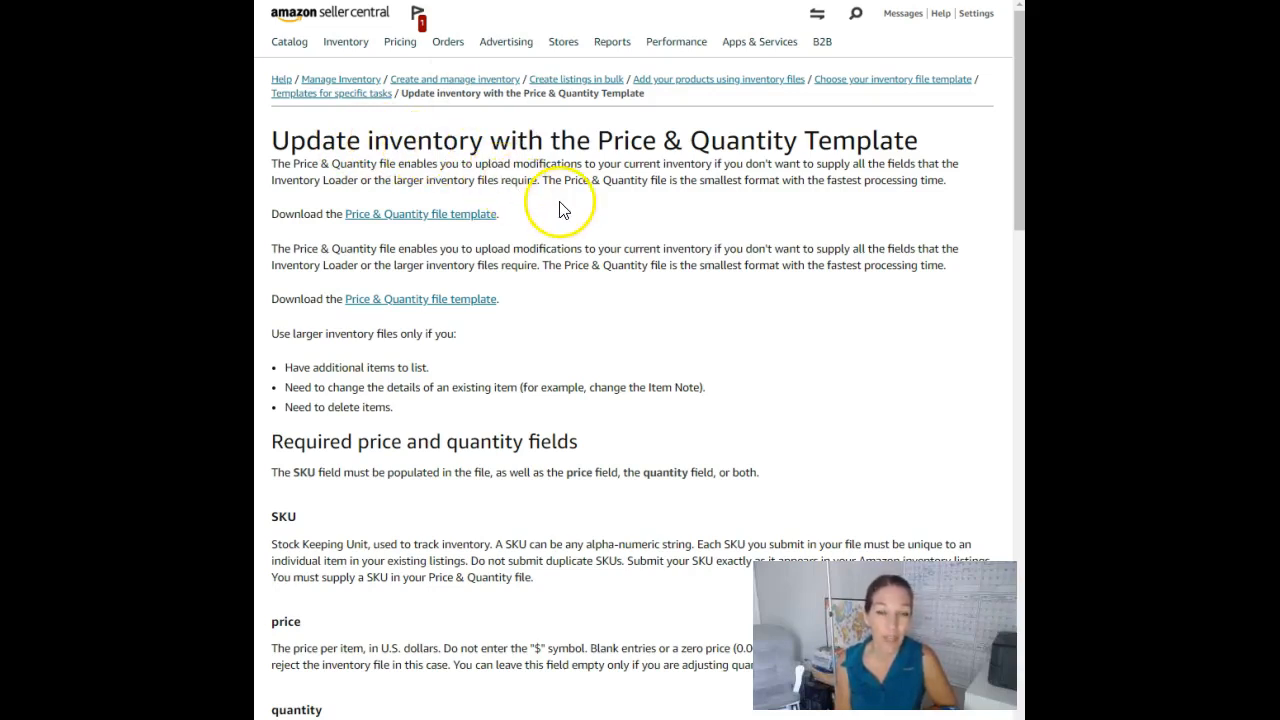
mouse_move(568, 212)
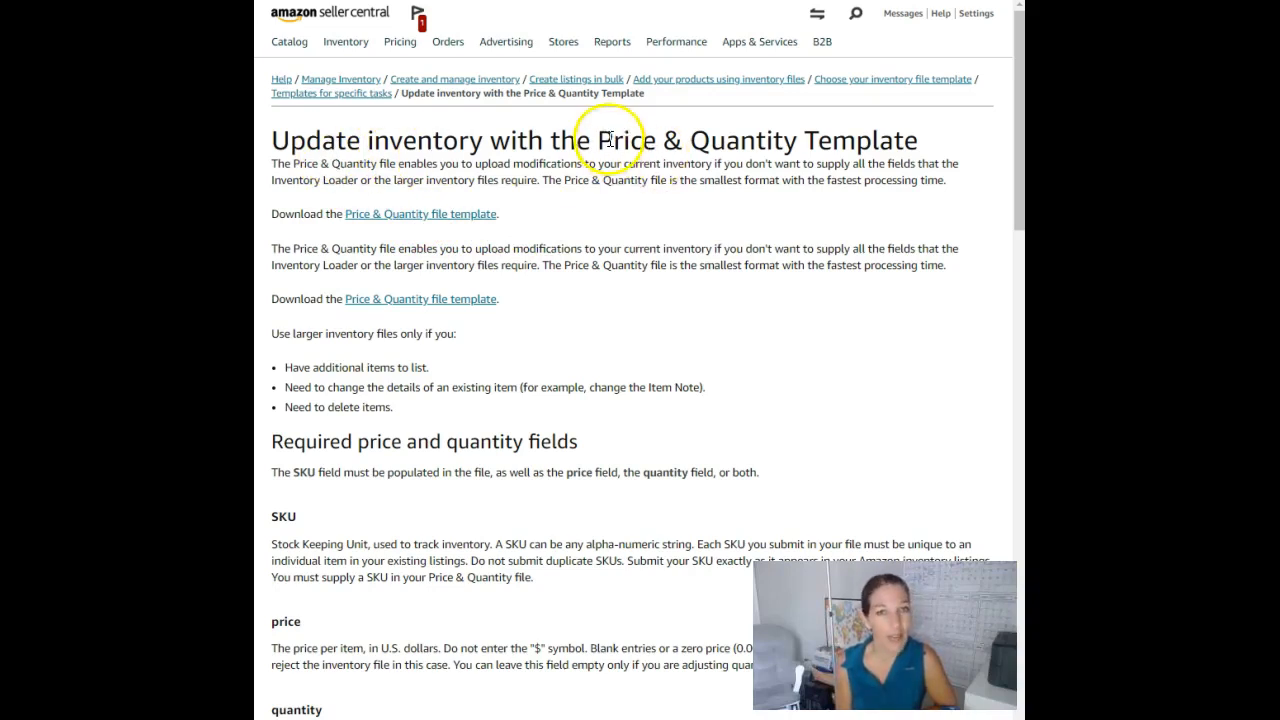
mouse_move(784, 140)
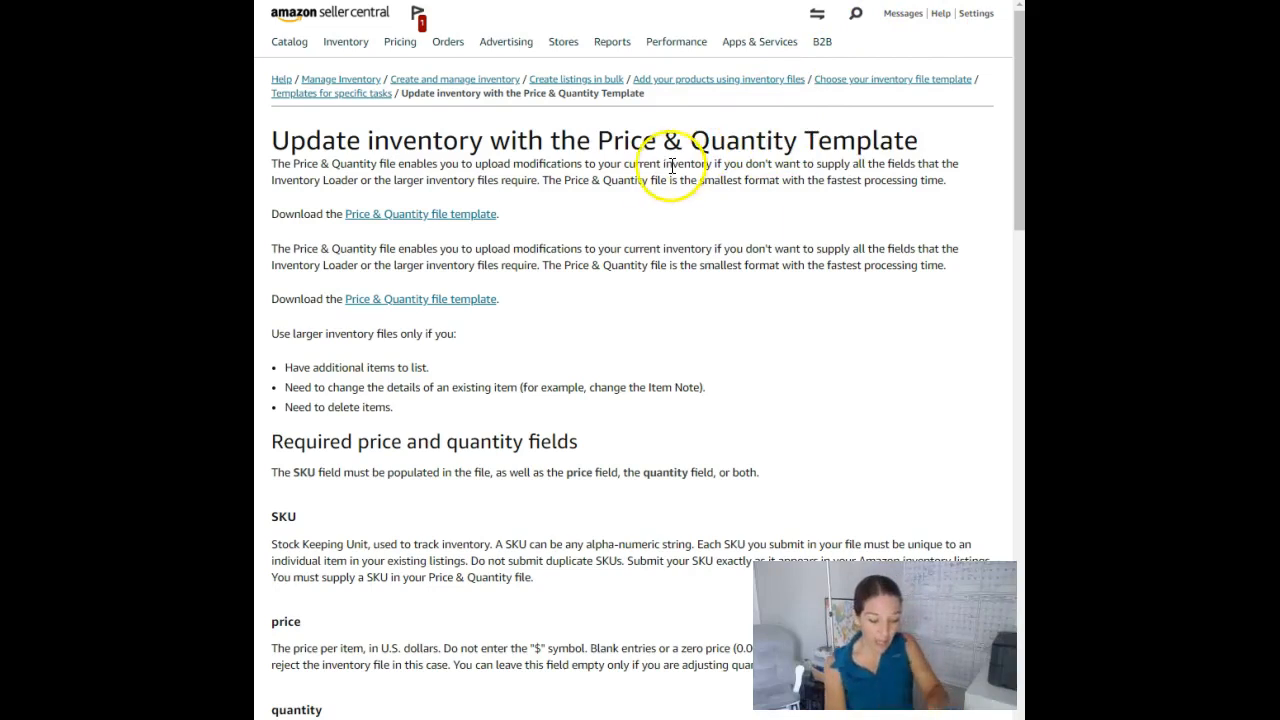
mouse_move(368, 220)
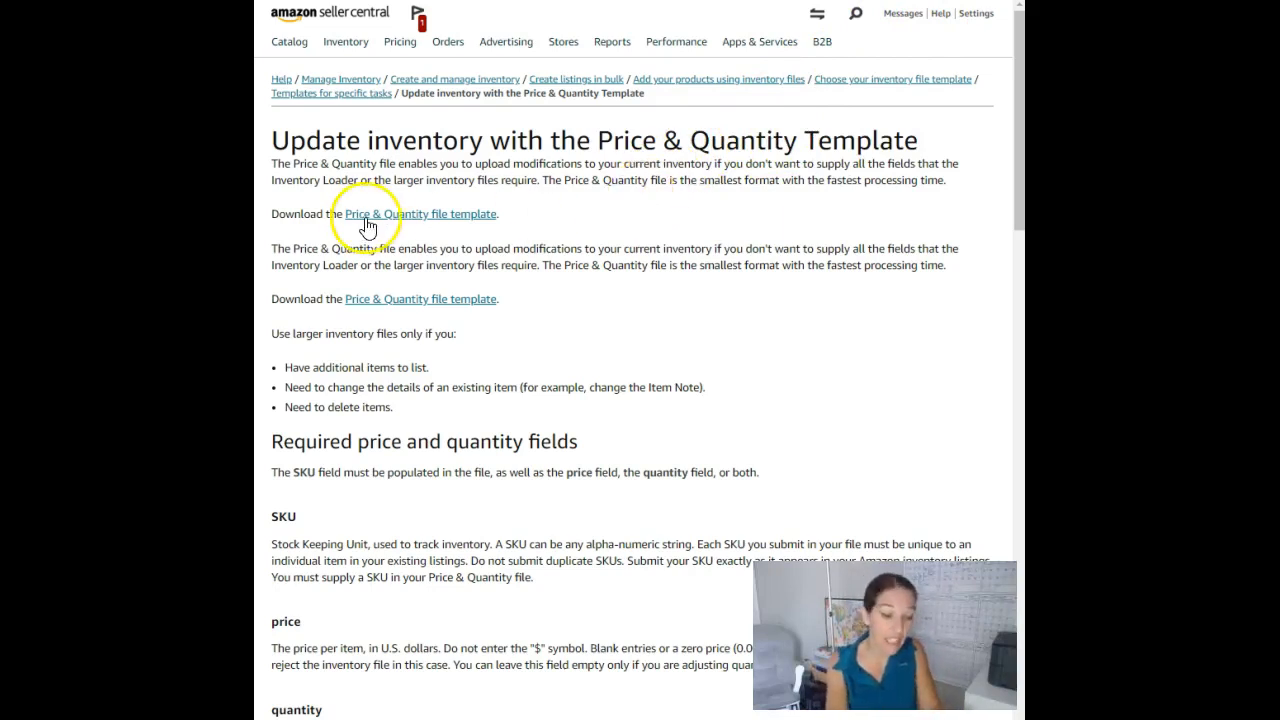
Download the Price & Quantity file template and open it in Excel.
left_click(420, 212)
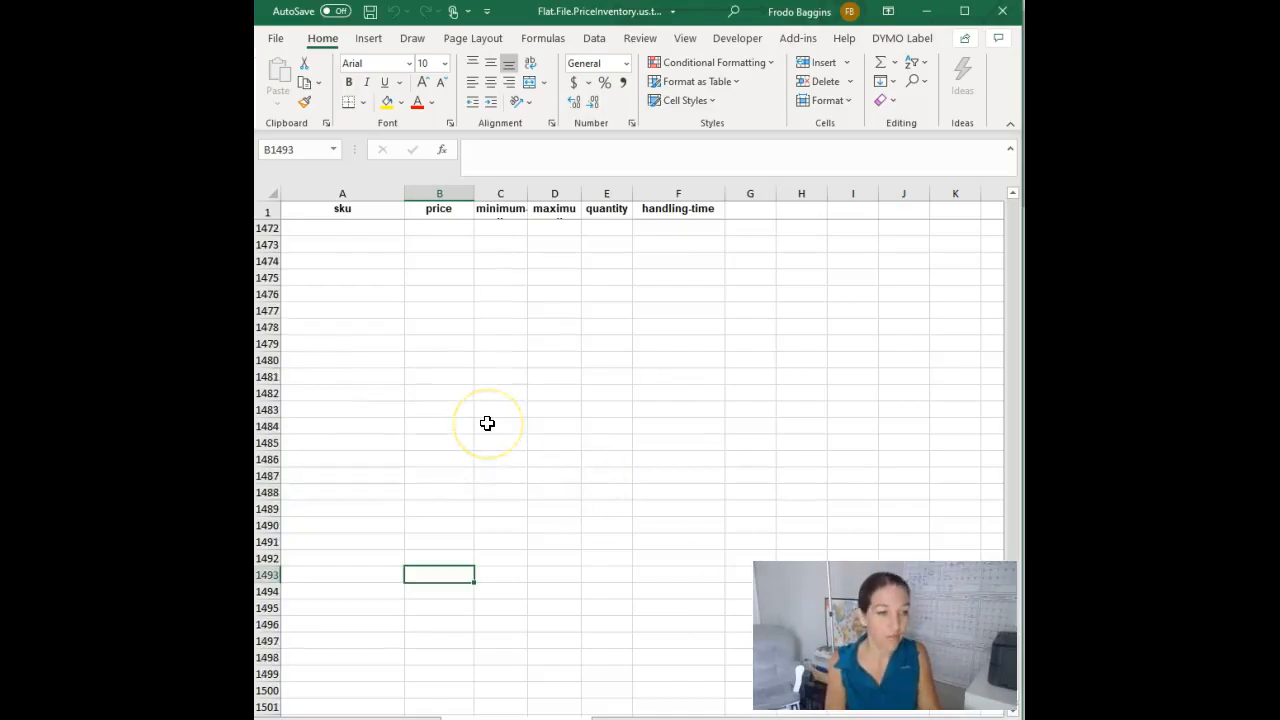
Return to the top of the blank template with sku, price, quantity and handling-time headers.
scroll("up", 3)
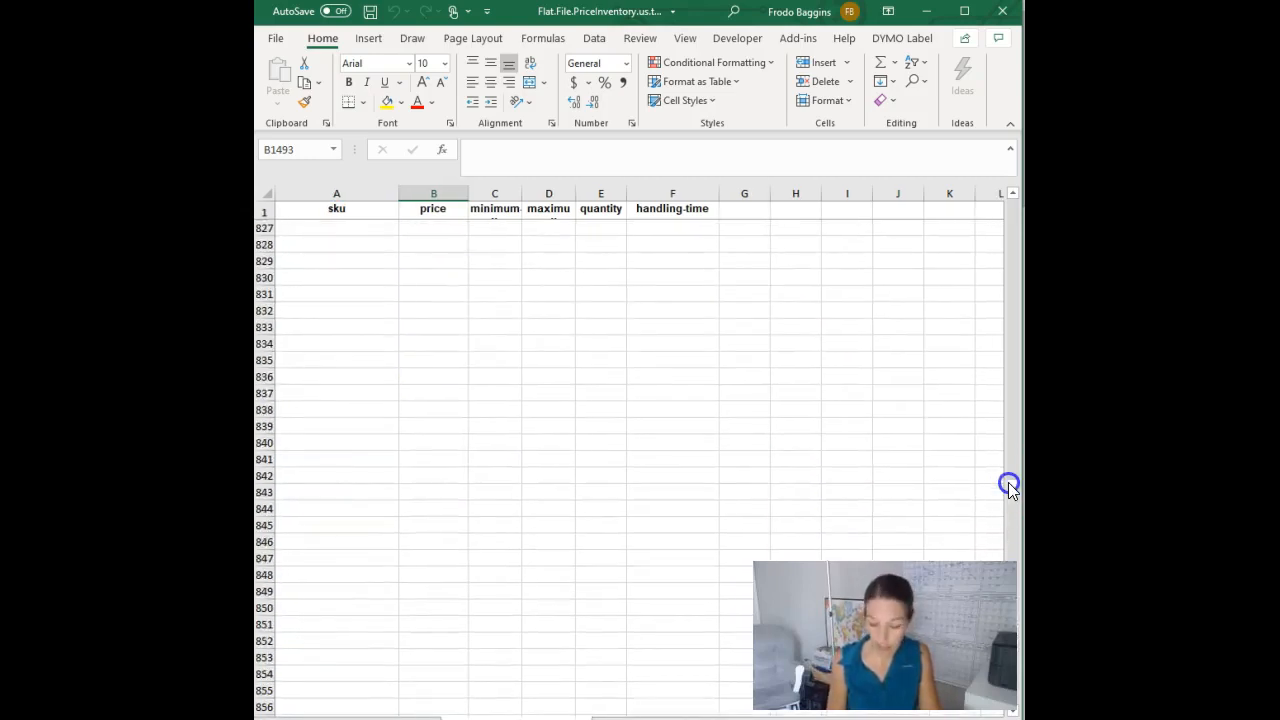
left_click_drag(1008, 484, 1000, 246)
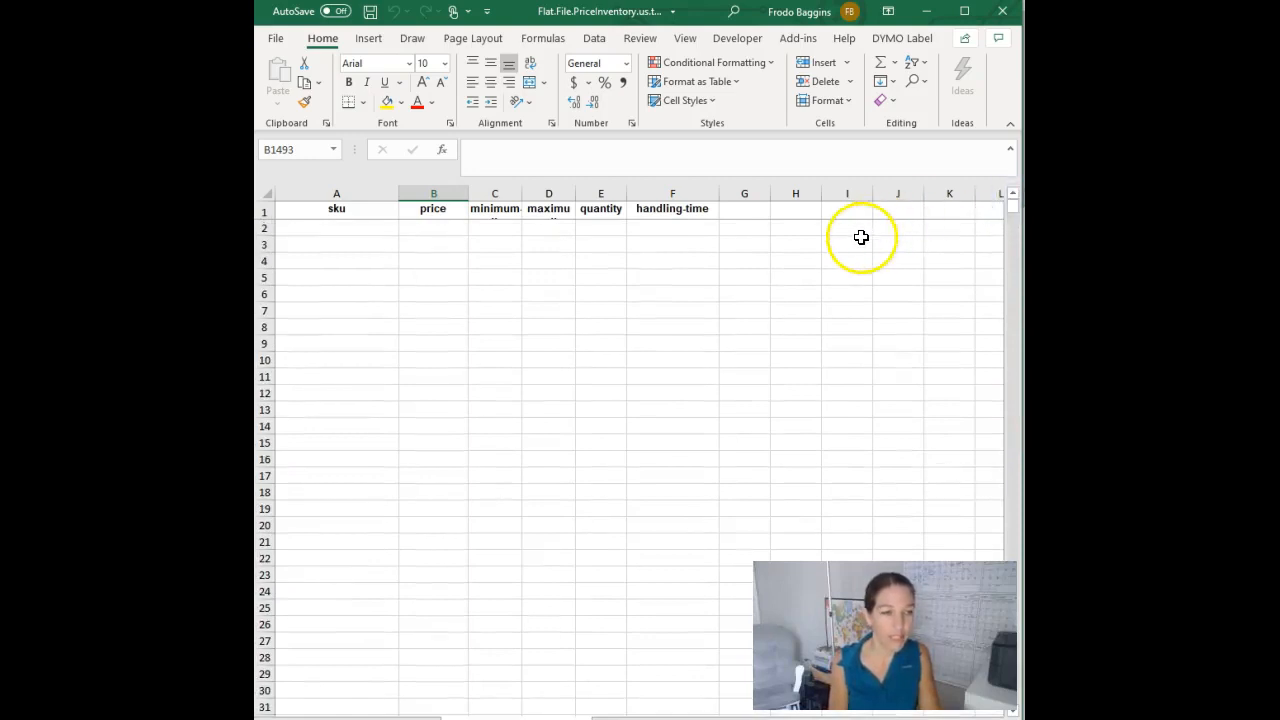
mouse_move(714, 300)
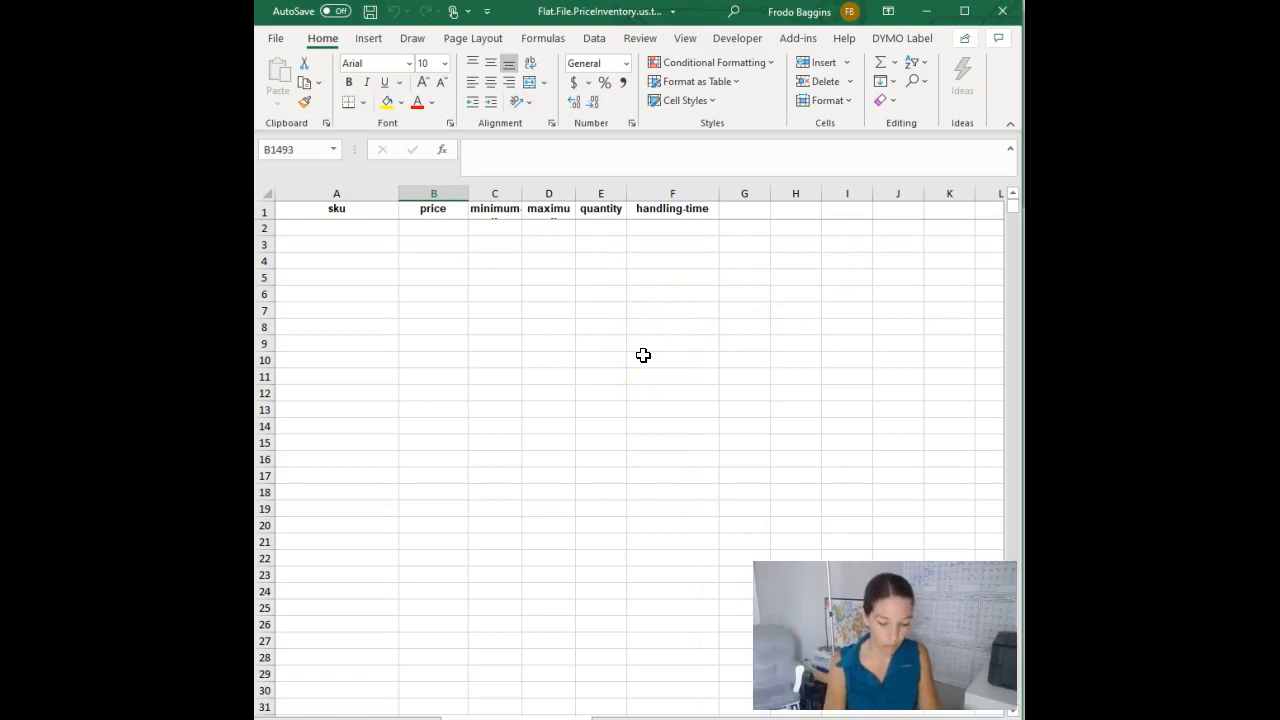
mouse_move(640, 356)
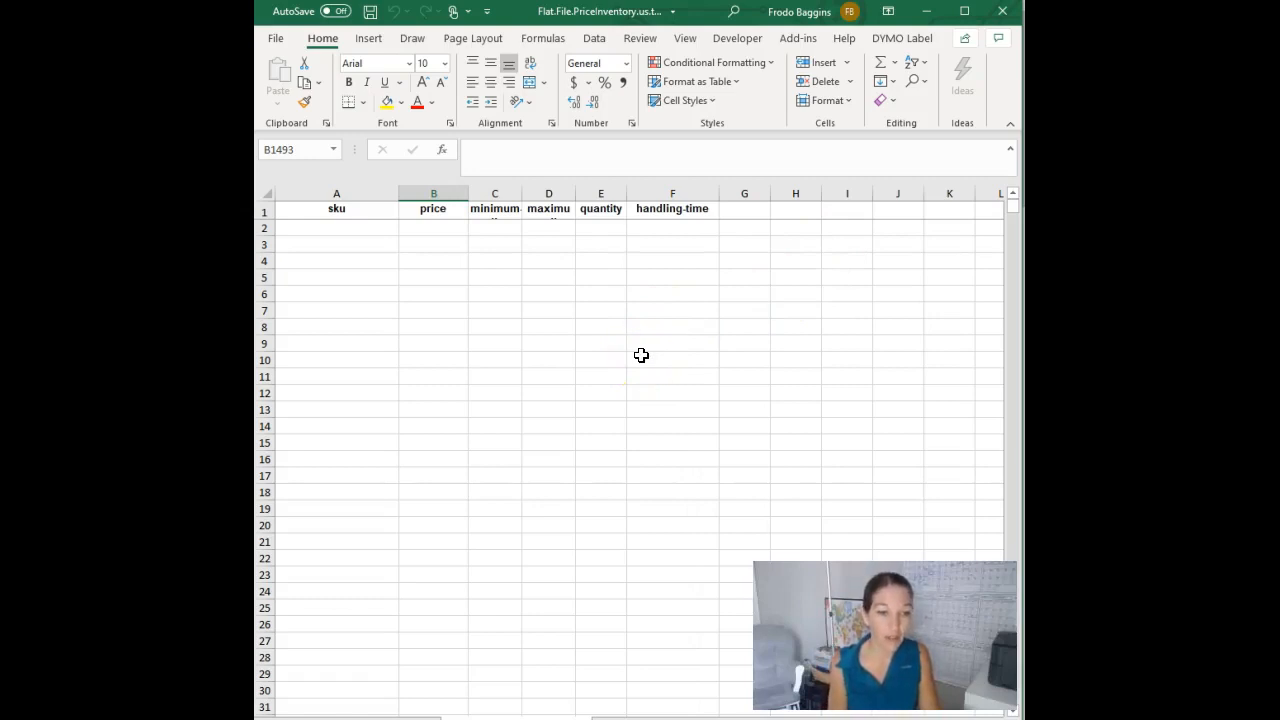
mouse_move(636, 350)
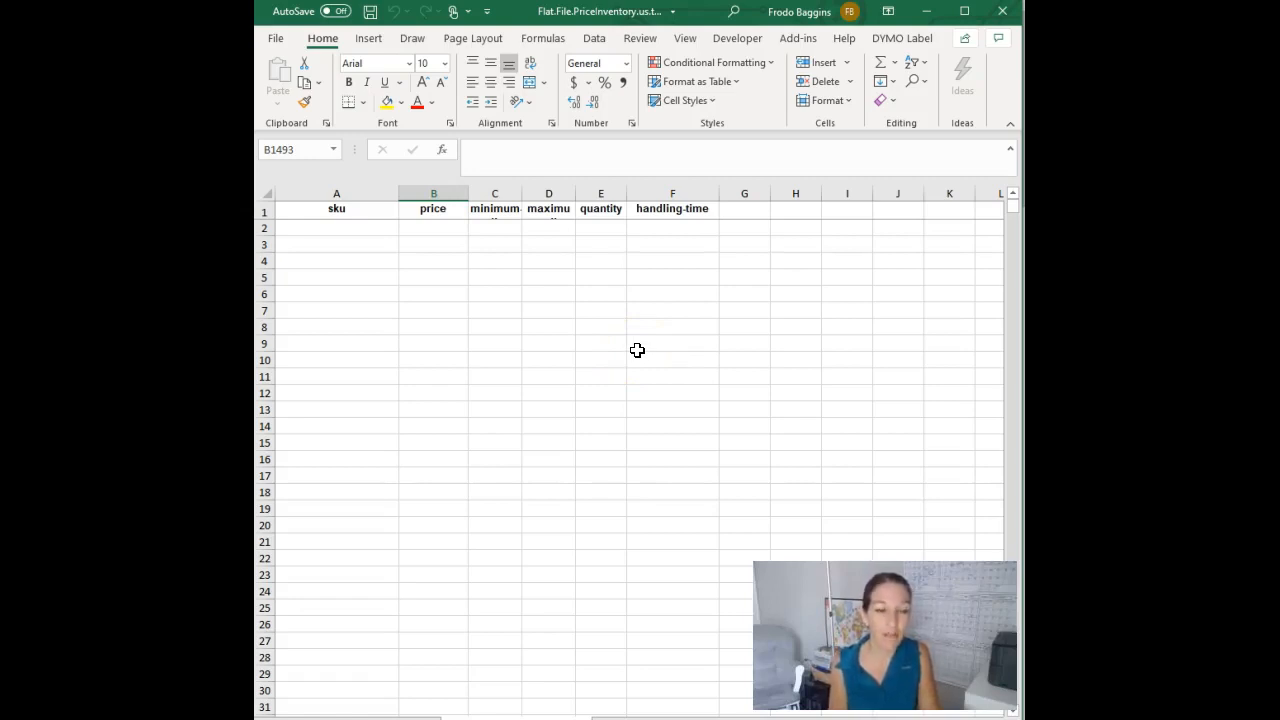
left_click(608, 350)
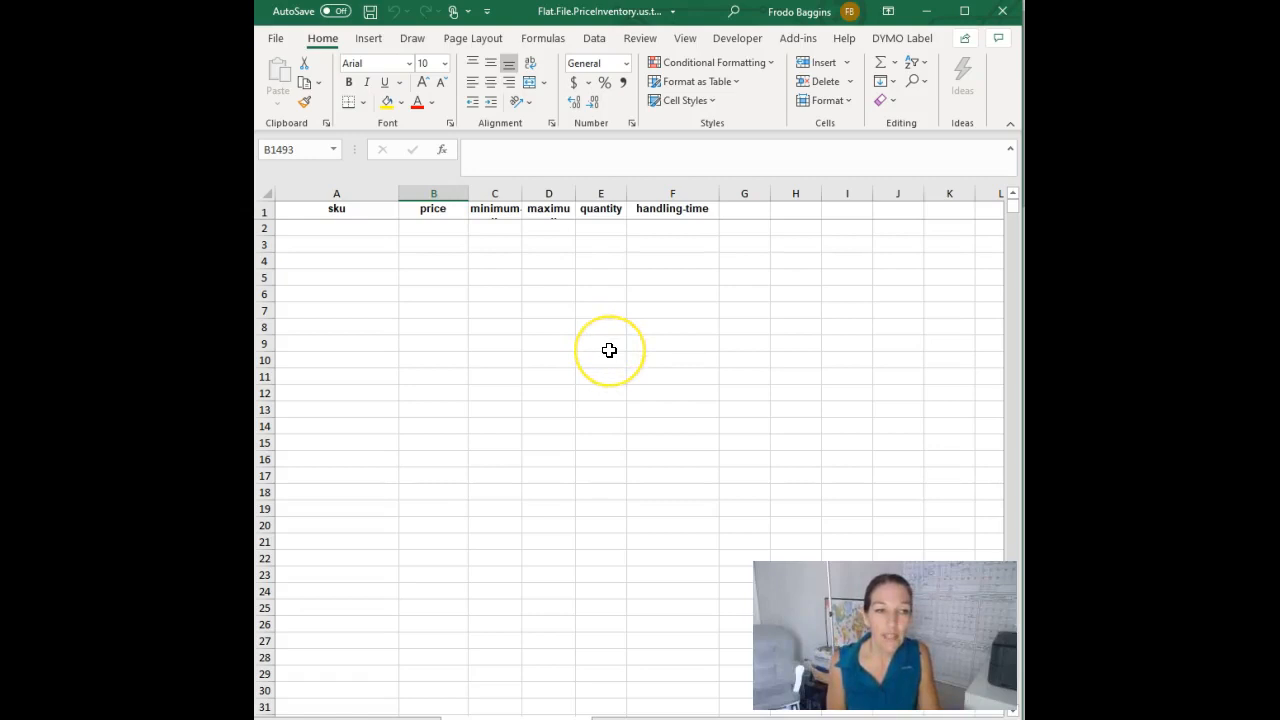
mouse_move(502, 350)
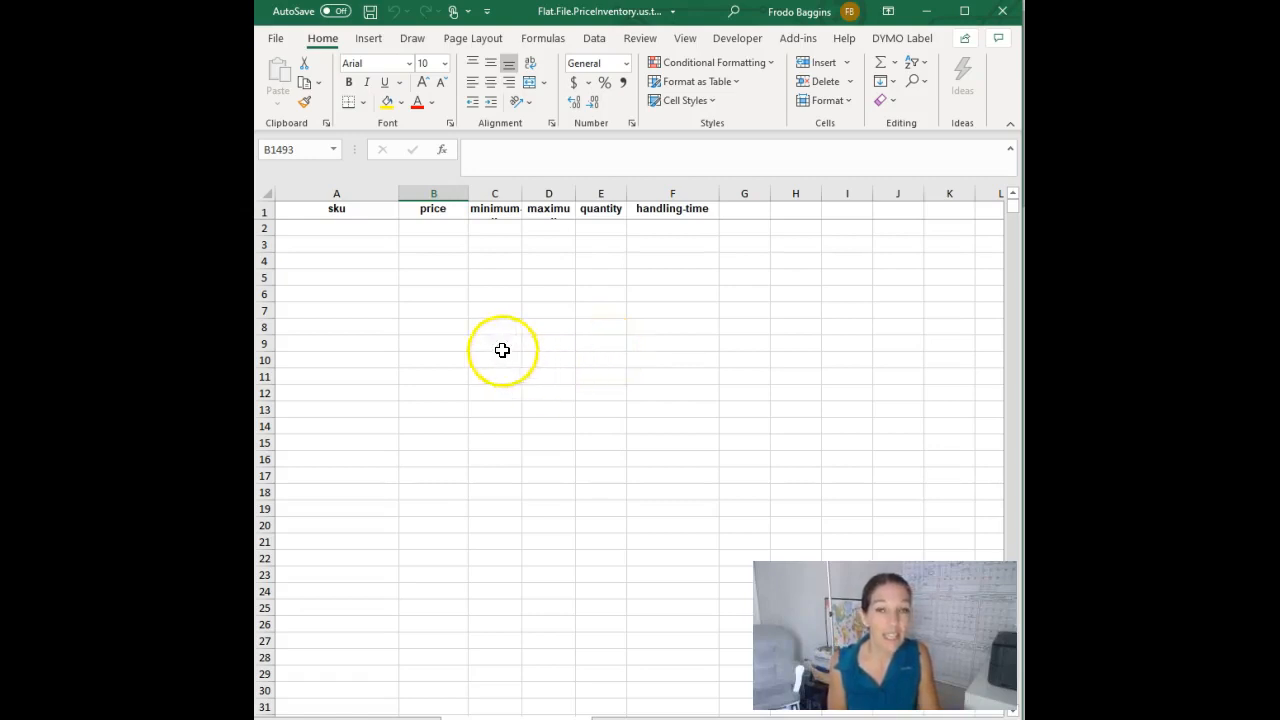
mouse_move(428, 318)
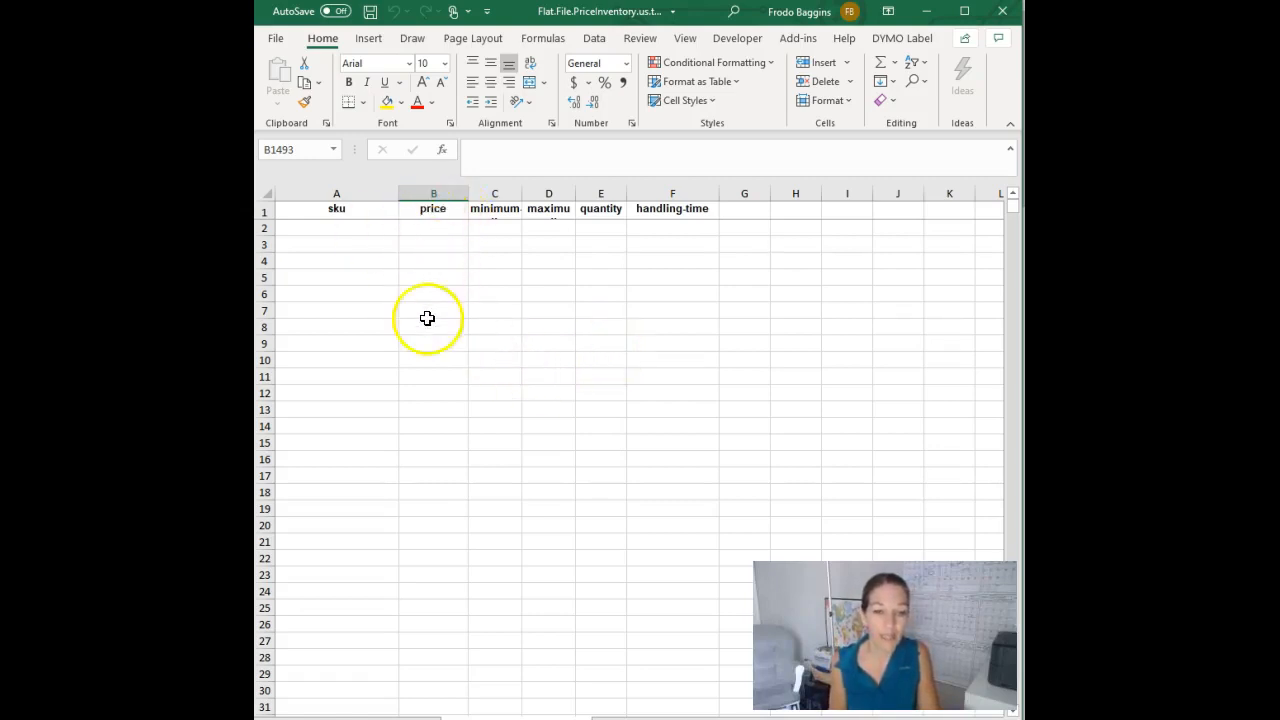
mouse_move(444, 376)
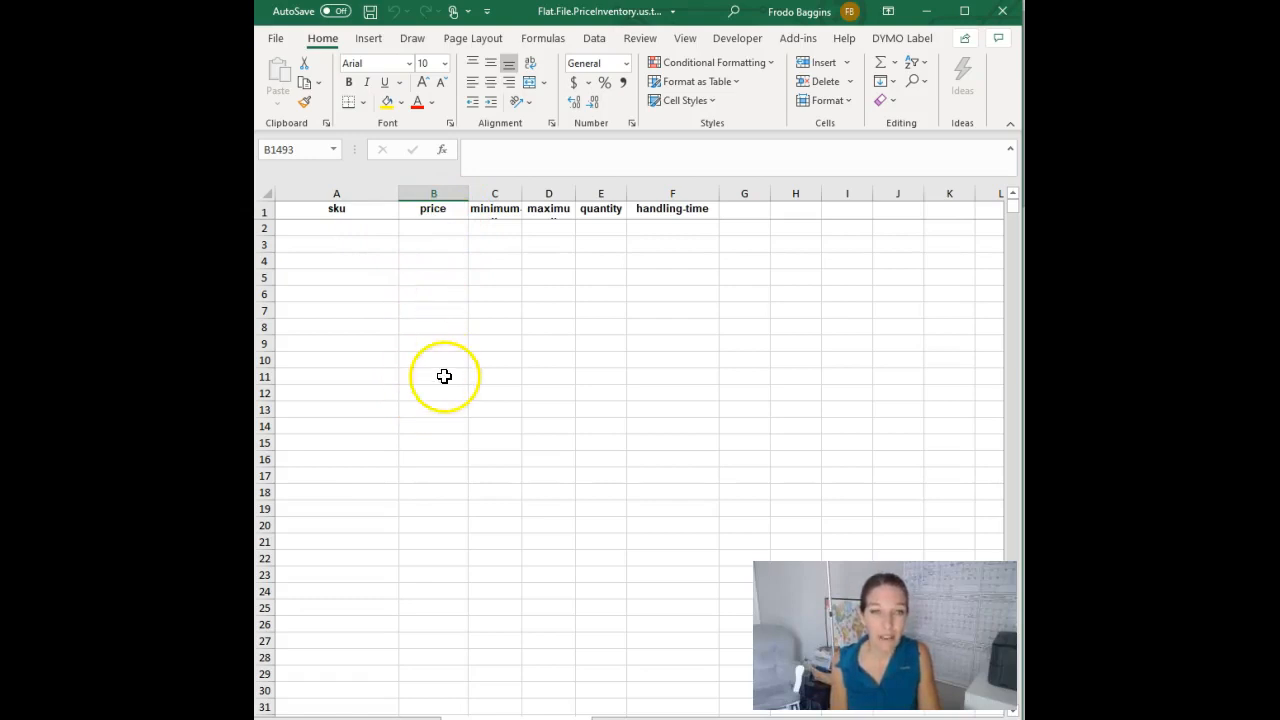
mouse_move(682, 280)
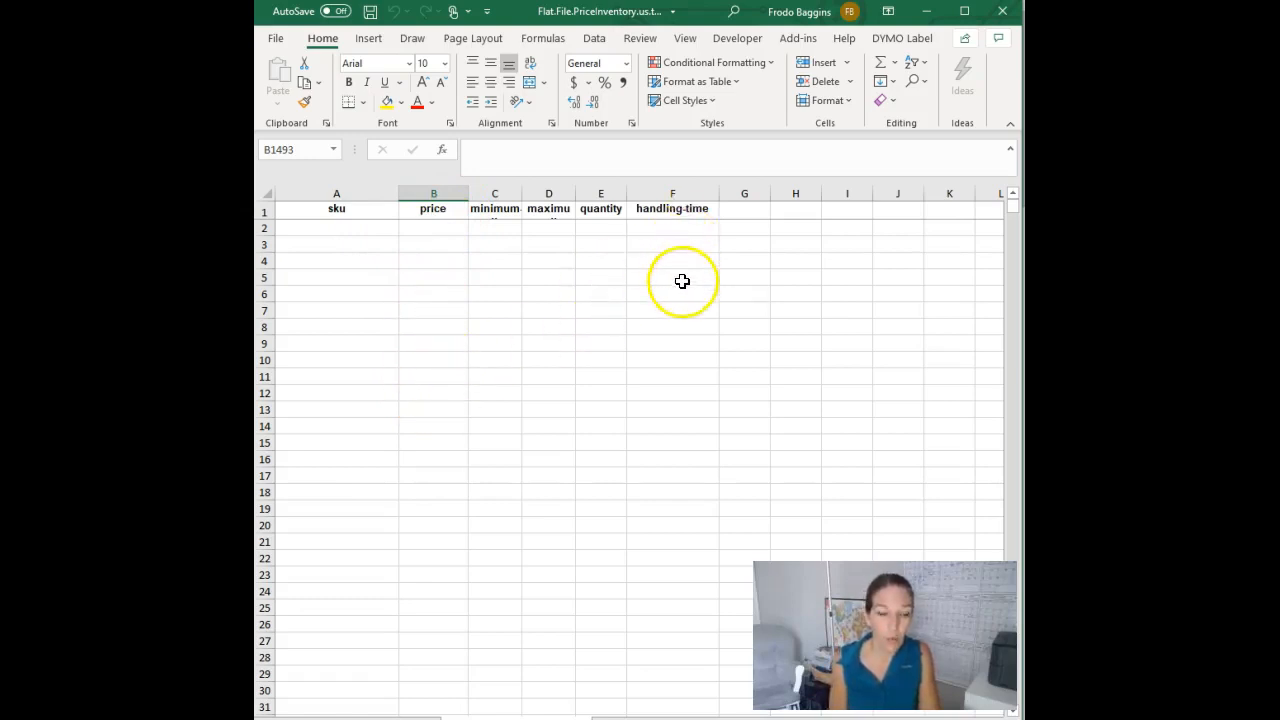
mouse_move(666, 284)
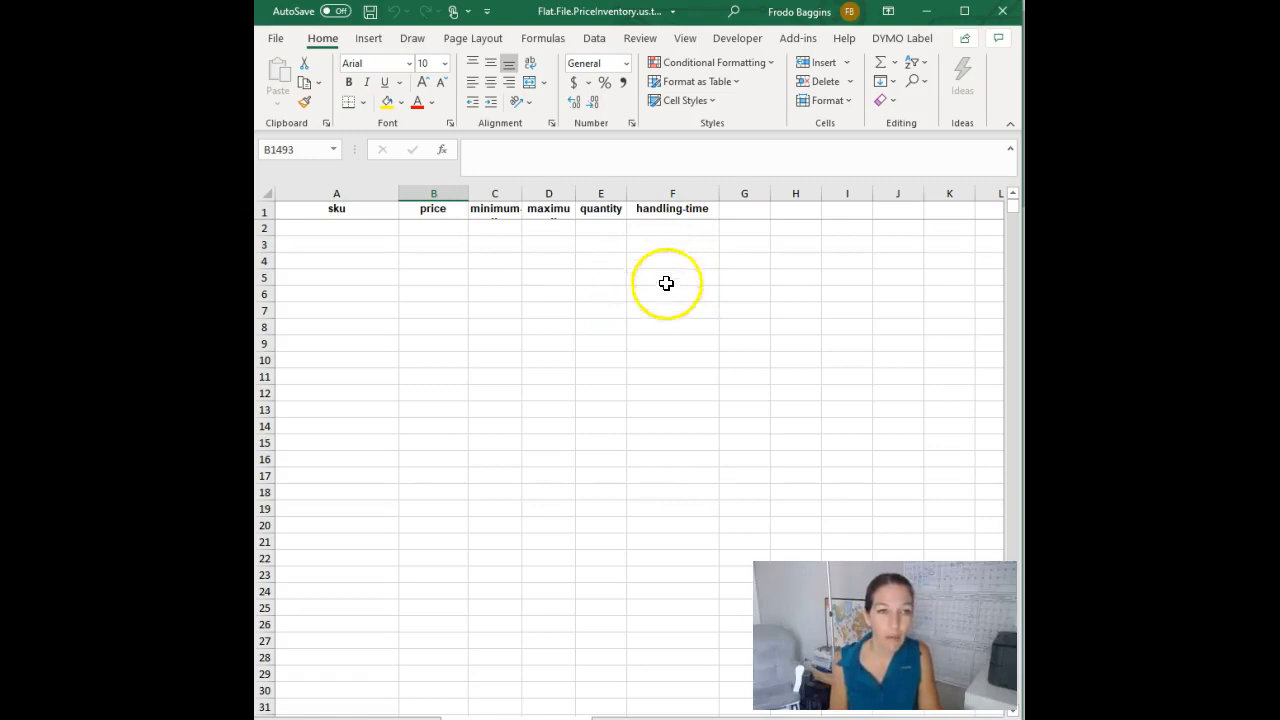
mouse_move(666, 344)
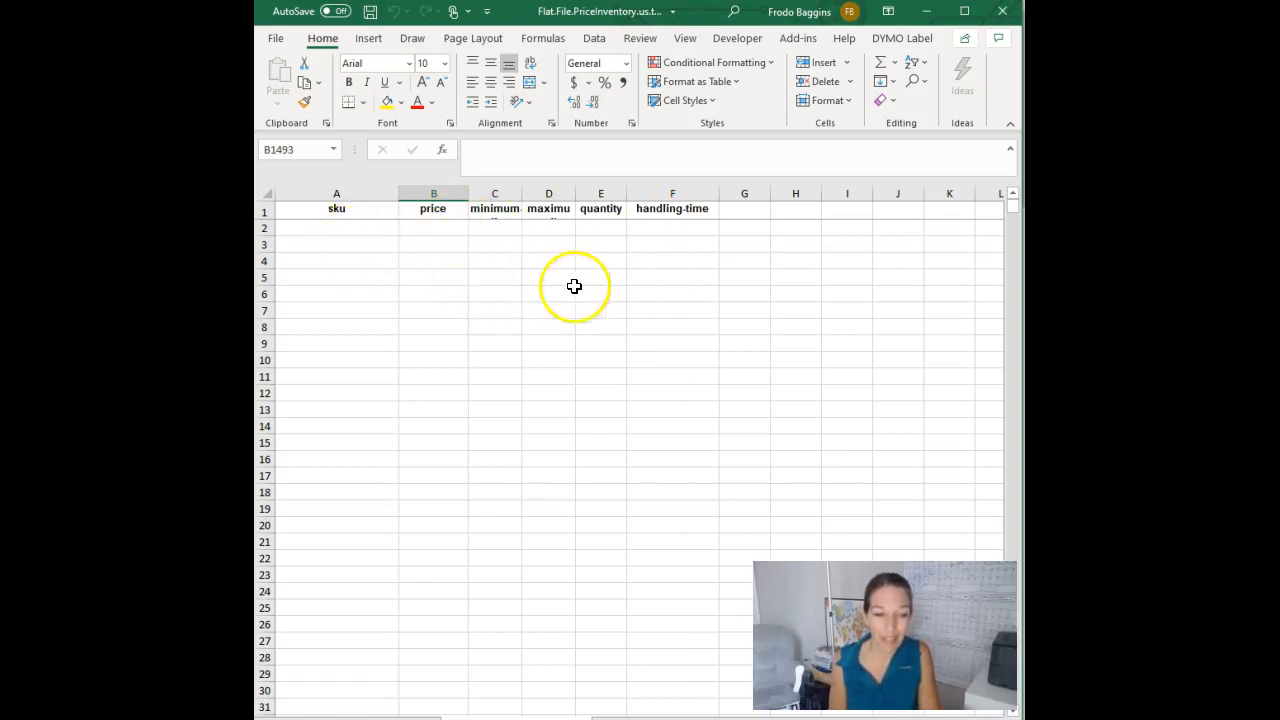
mouse_move(676, 408)
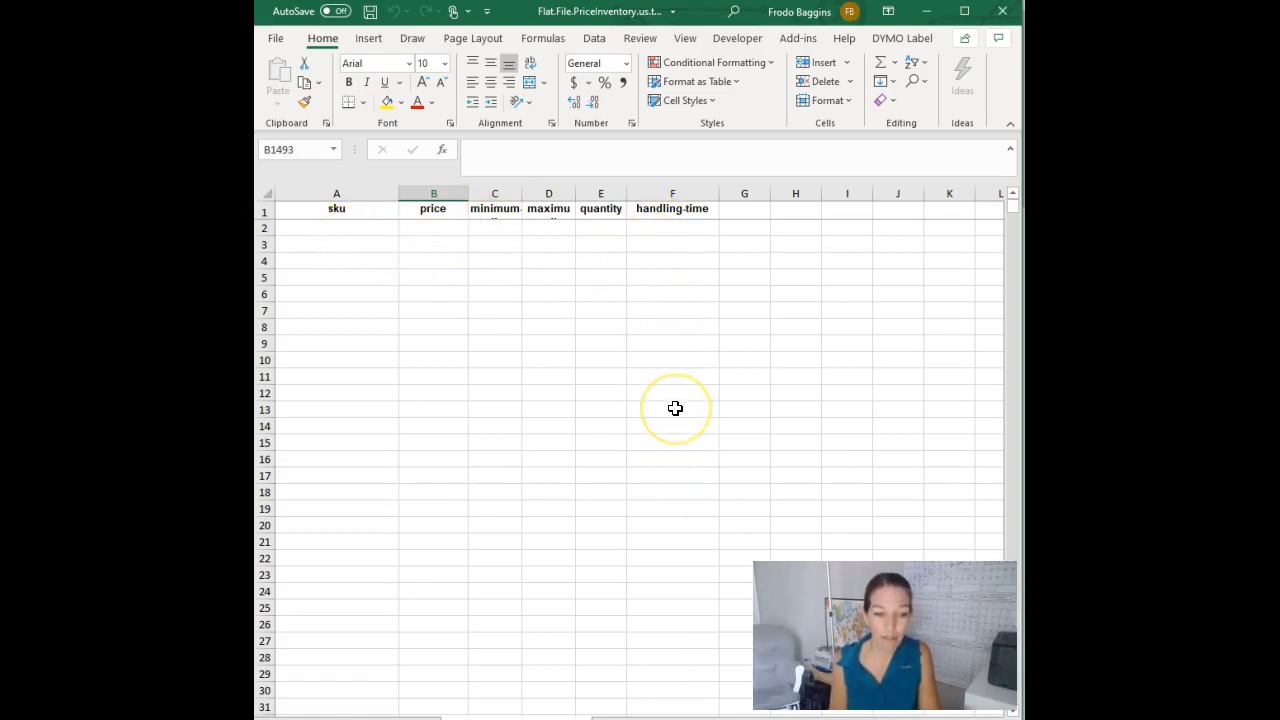
mouse_move(658, 398)
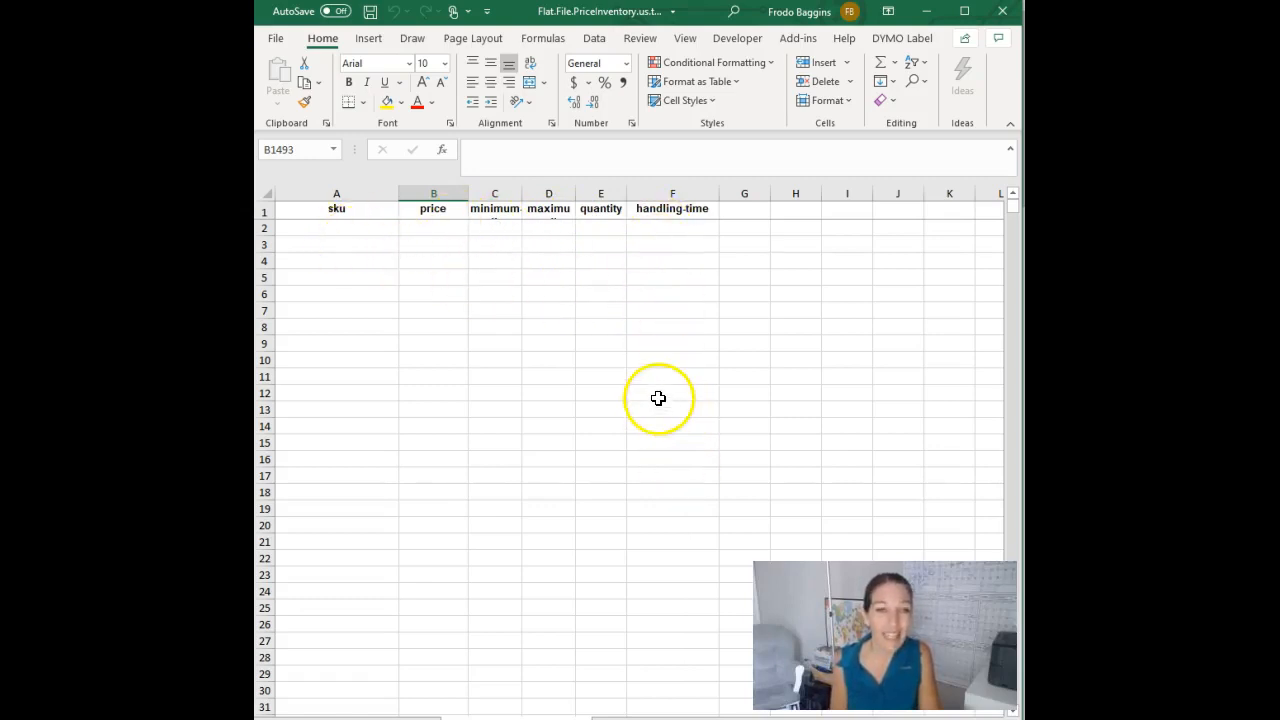
mouse_move(680, 400)
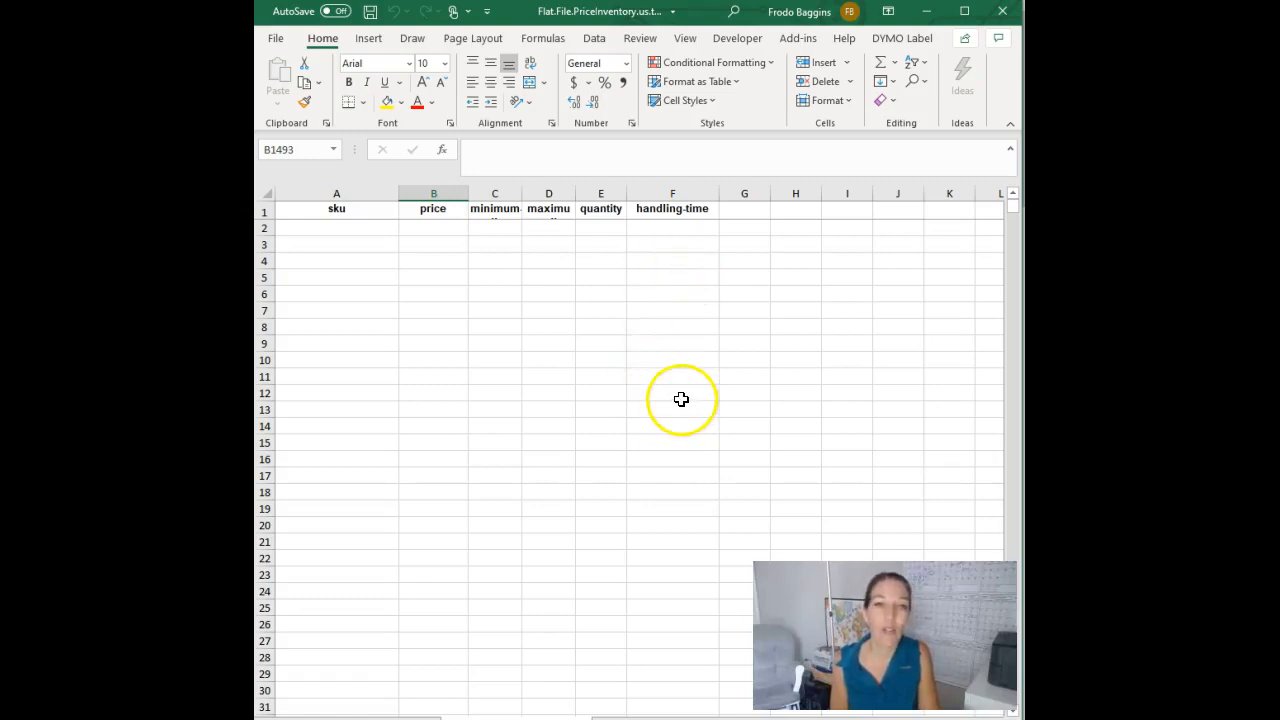
mouse_move(672, 400)
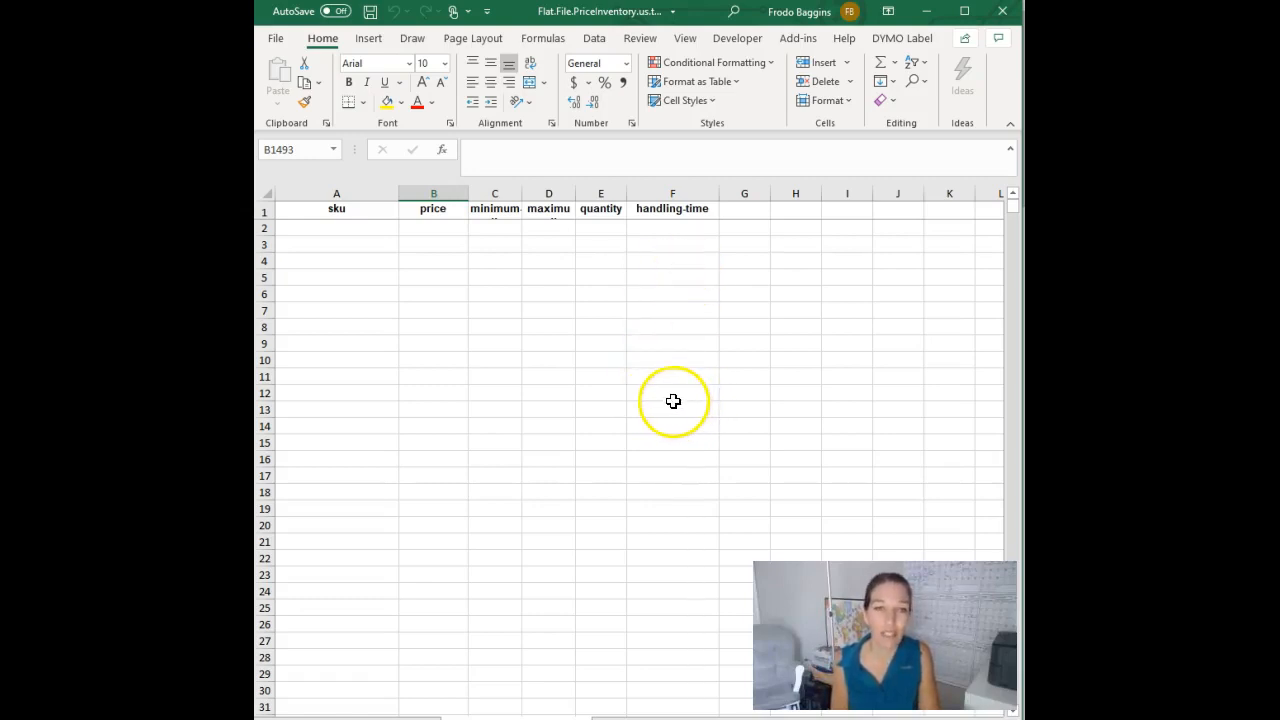
mouse_move(672, 424)
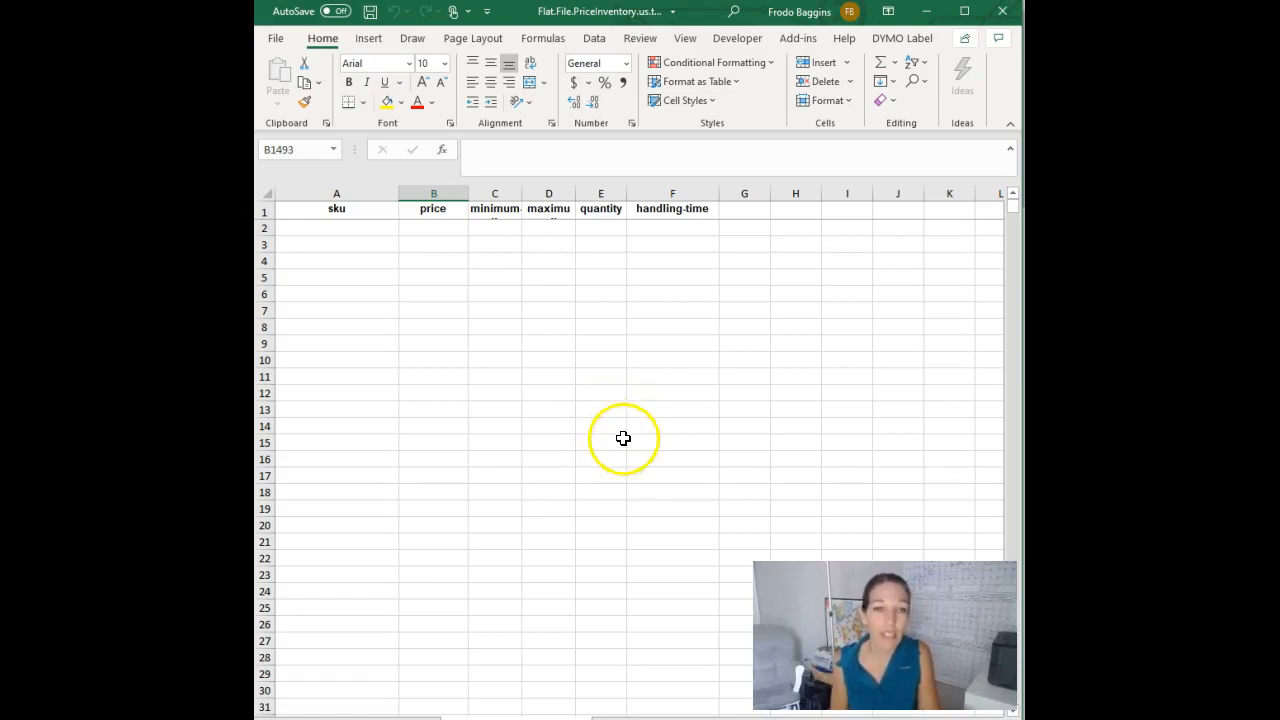
Enter mysku-1 in A2 and fill the series down to mysku-25 in row 26.
left_click(336, 228)
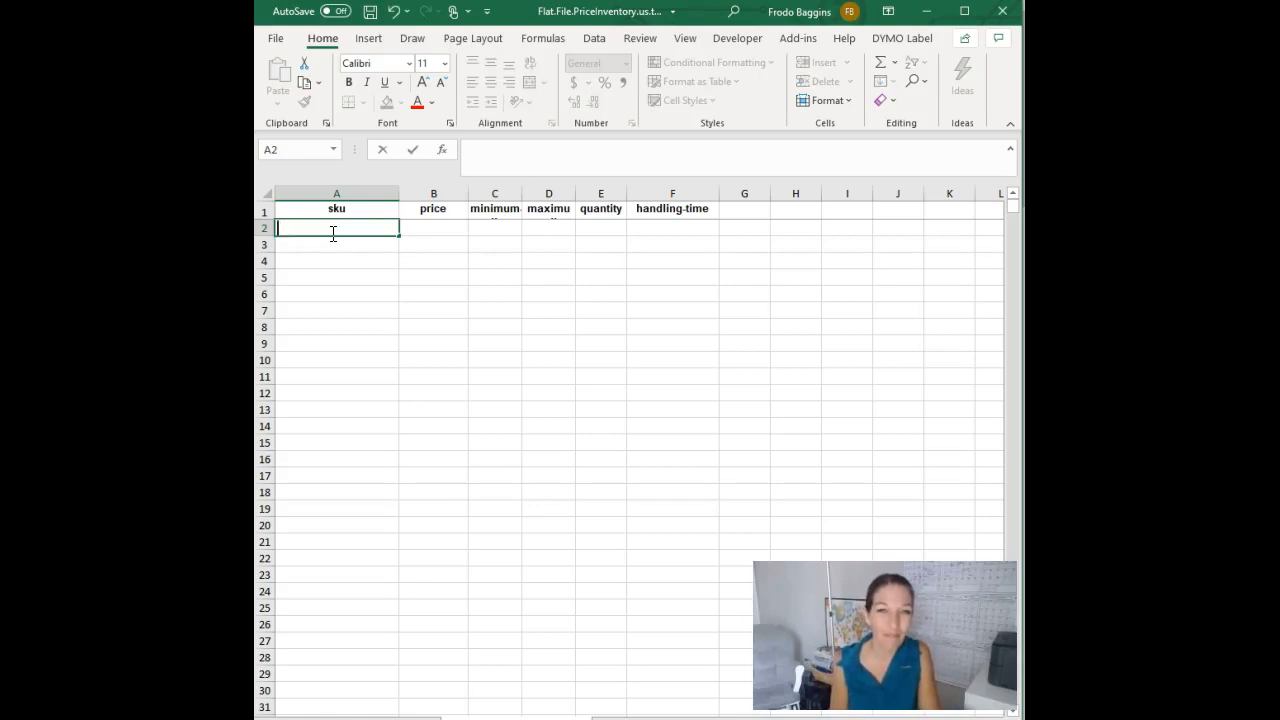
type("mysku-1")
left_click(338, 244)
type("mysku-2")
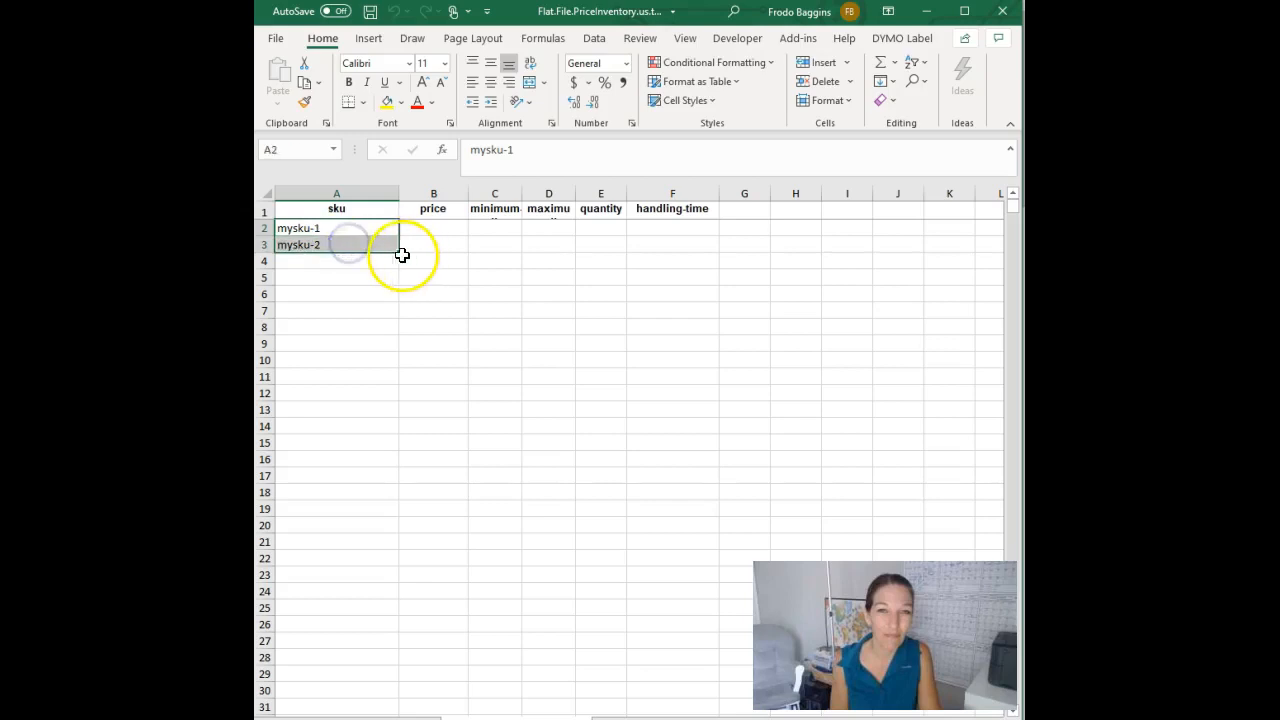
left_click_drag(400, 252, 412, 624)
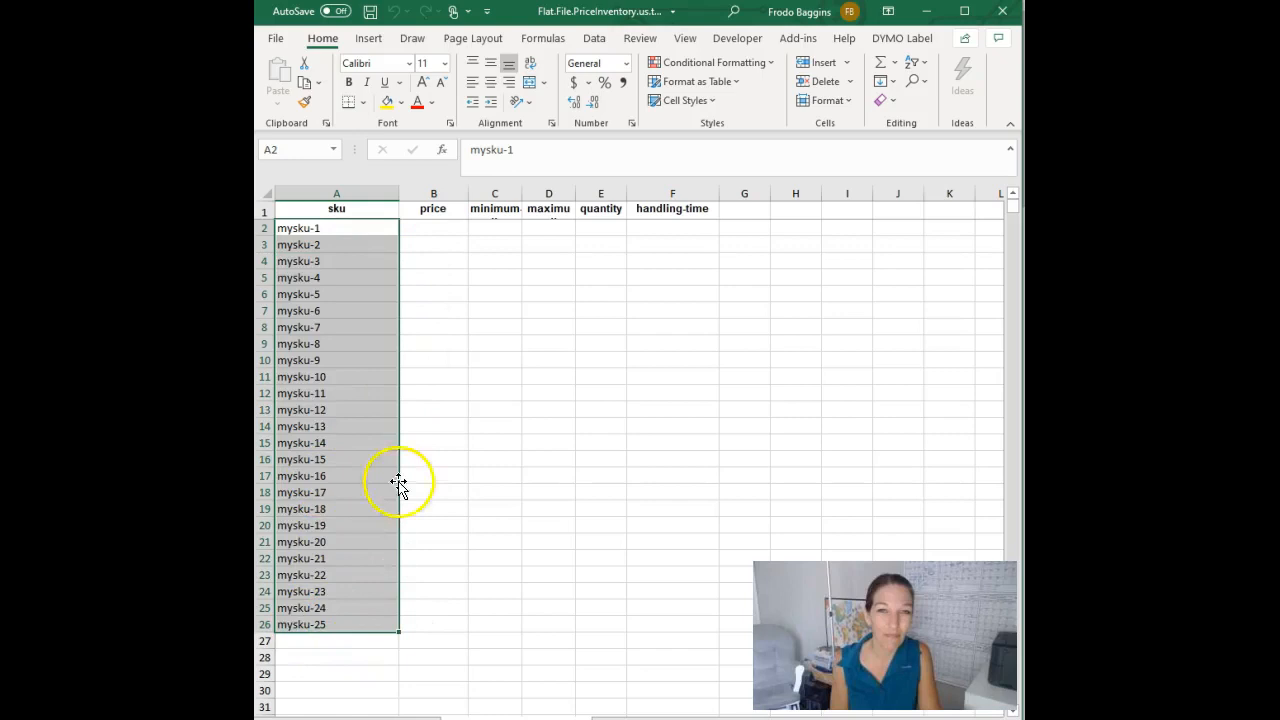
mouse_move(600, 224)
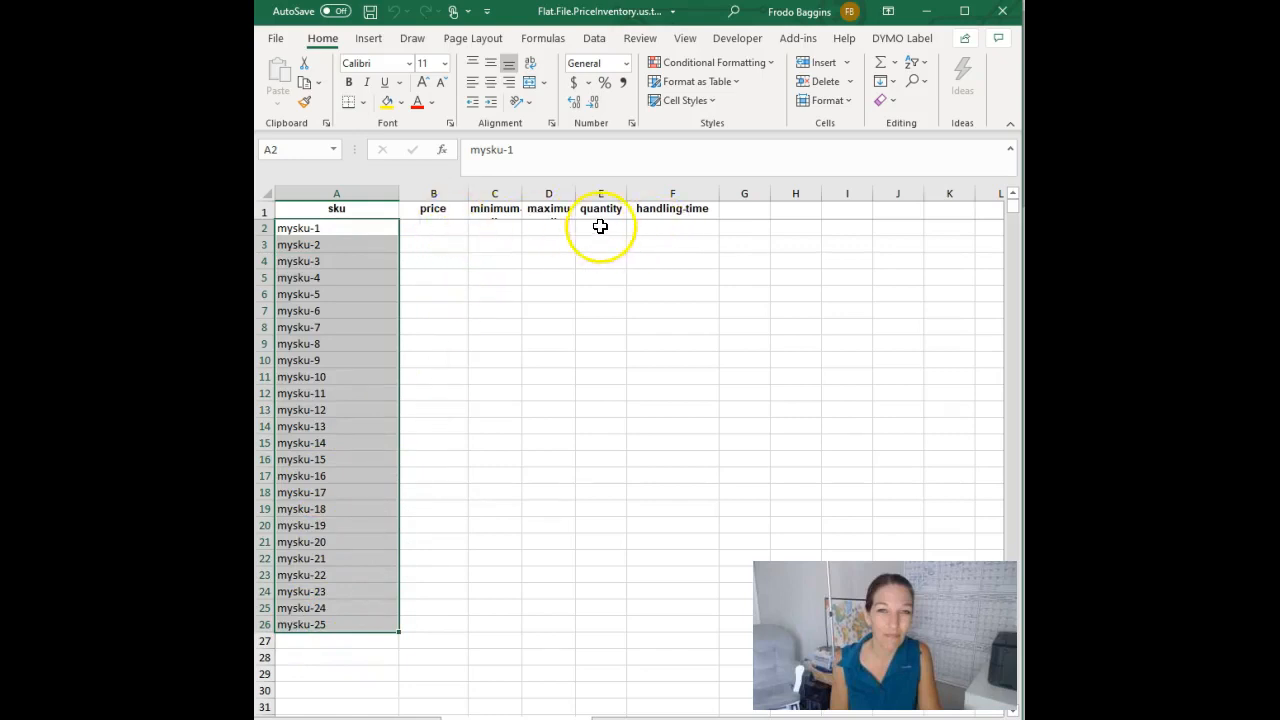
Enter quantity 0 in E2 and fill it down for all 25 skus.
left_click(600, 260)
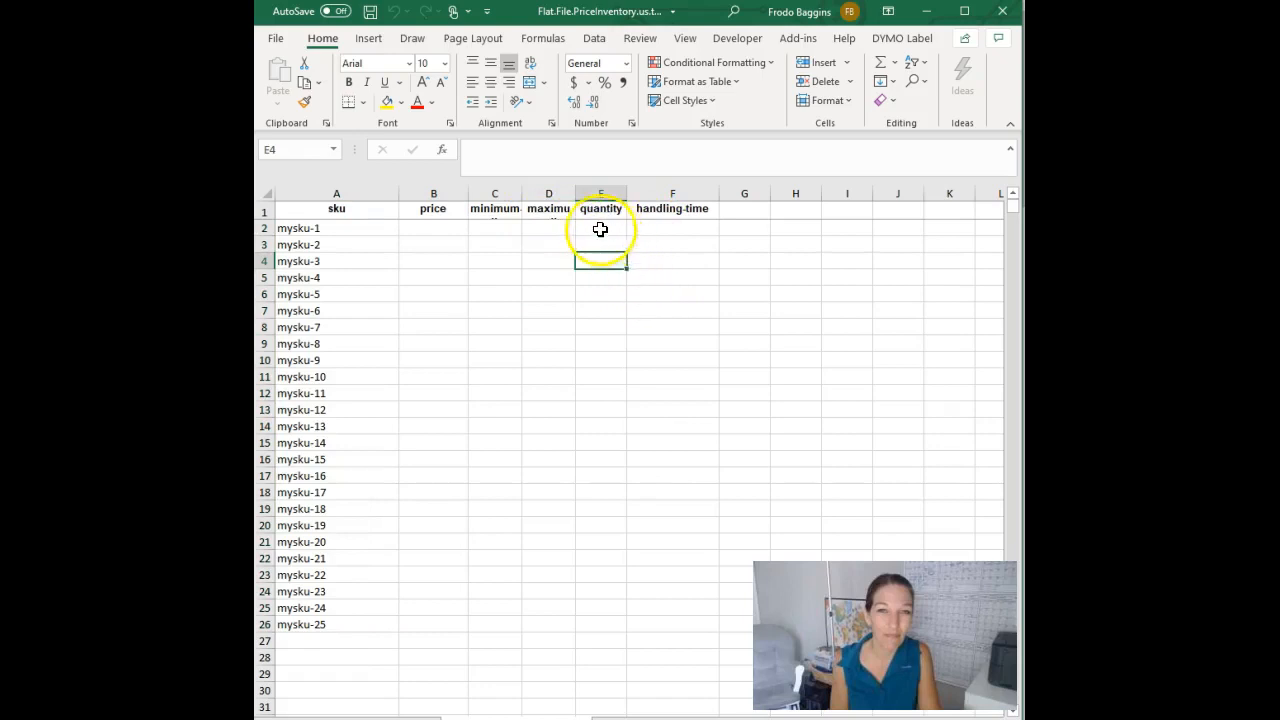
left_click(600, 228)
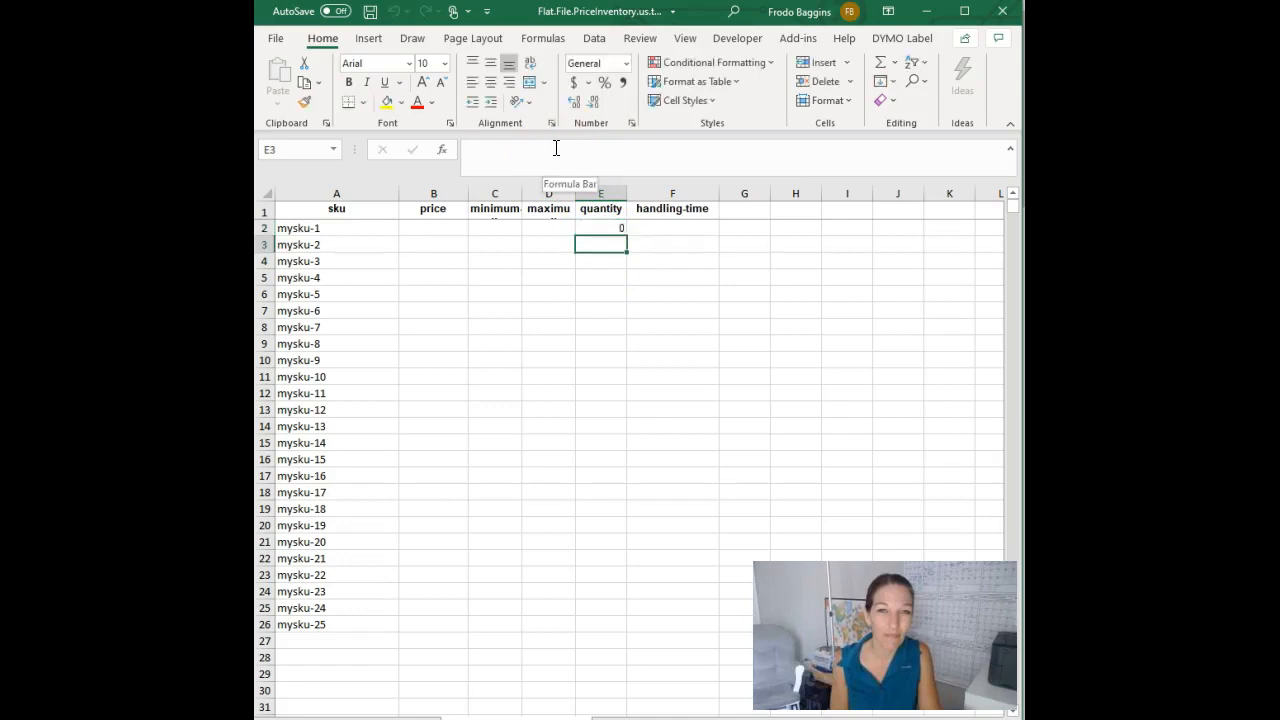
type("0")
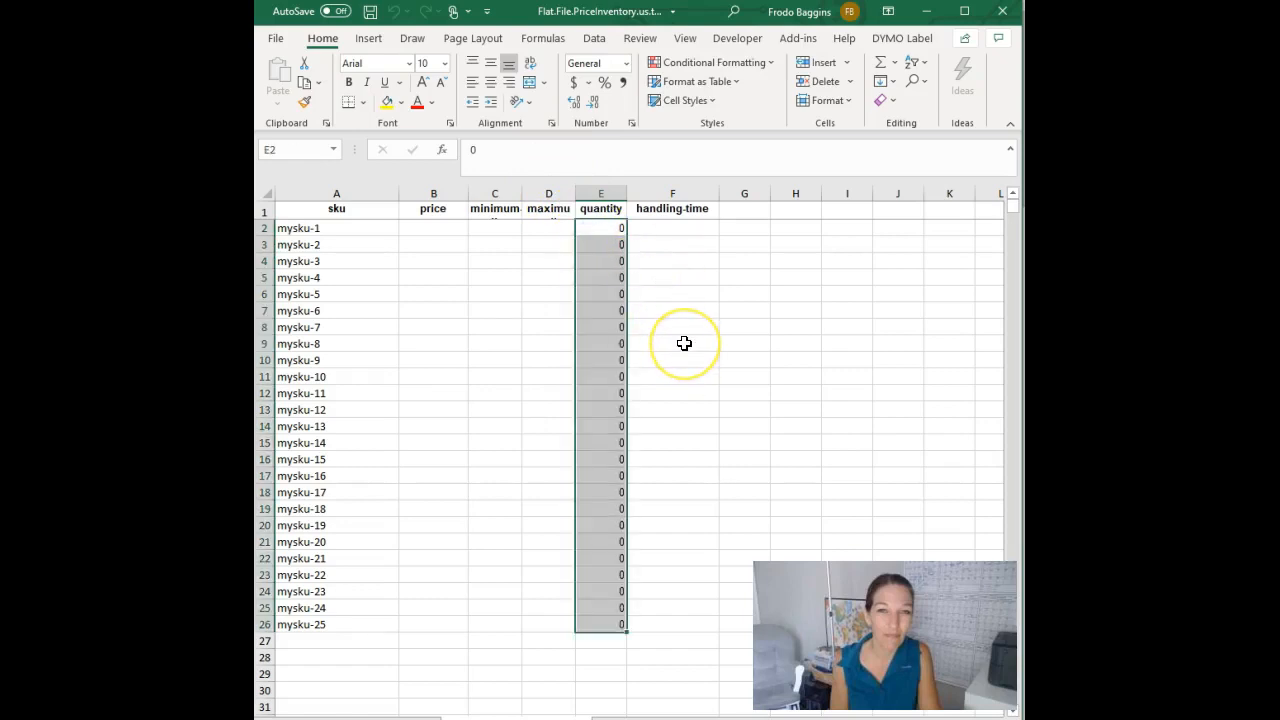
mouse_move(476, 396)
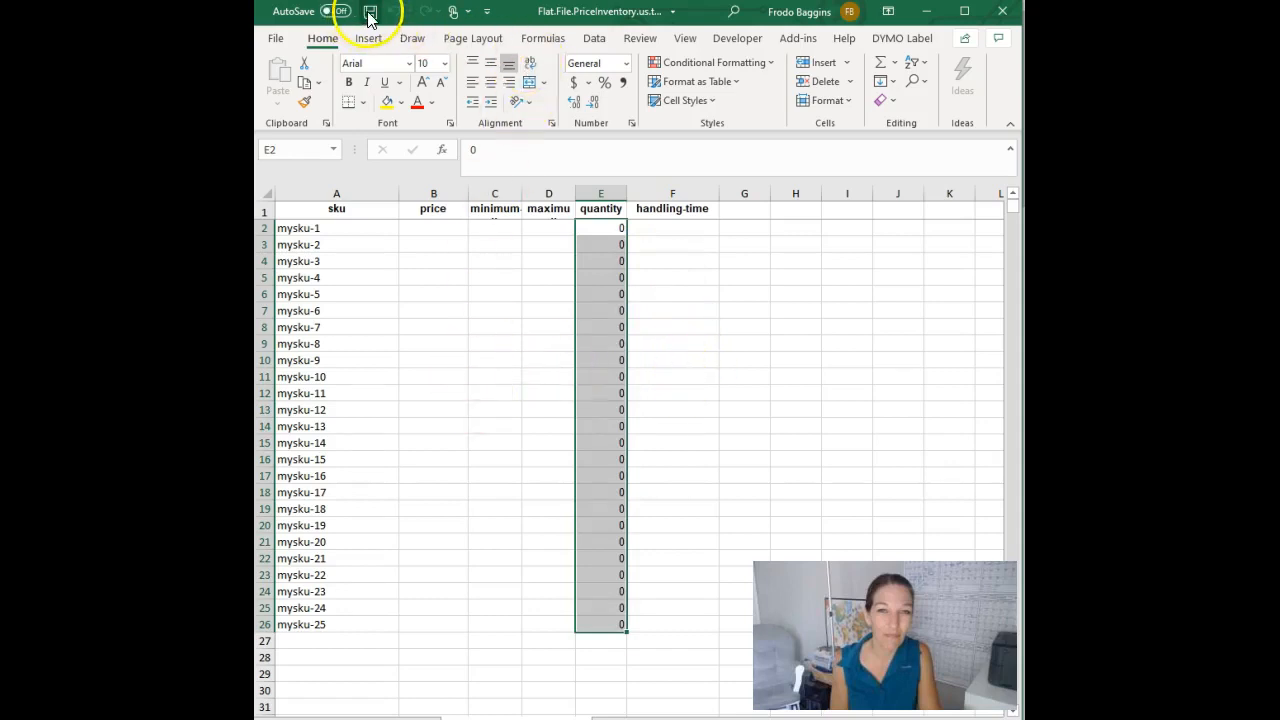
Save the workbook with 25 skus and zero quantities.
left_click(370, 12)
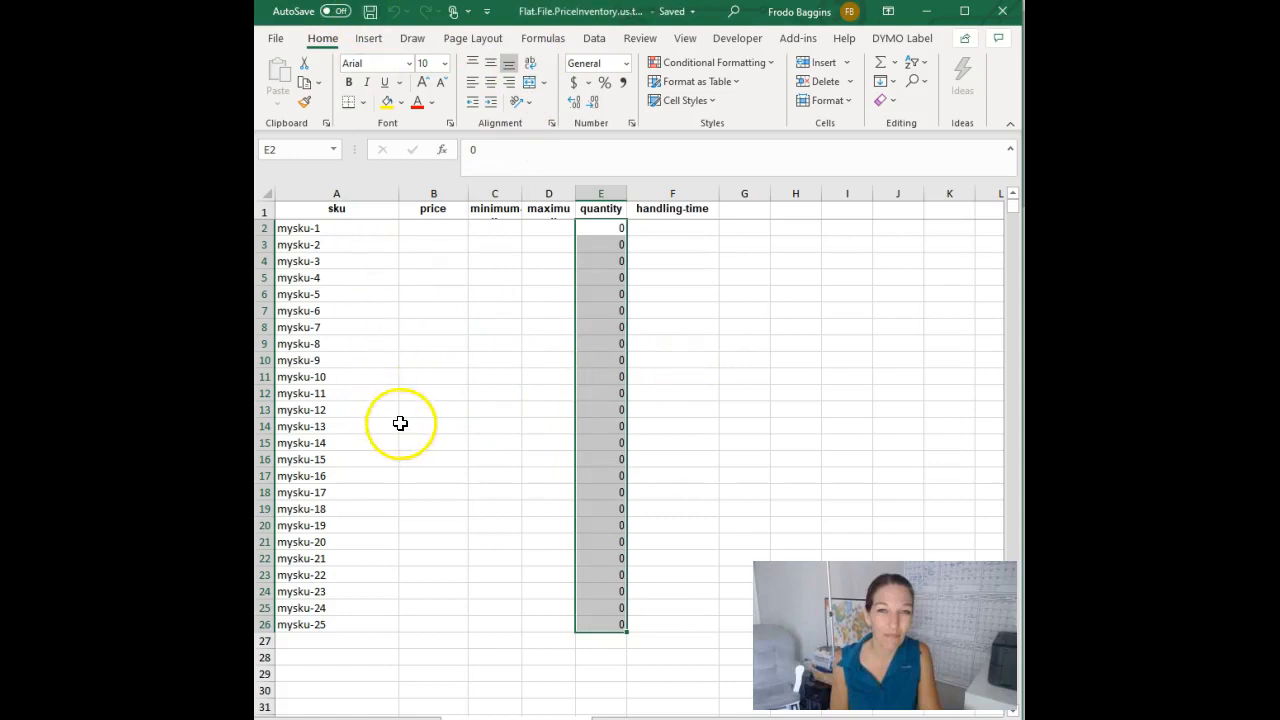
mouse_move(376, 428)
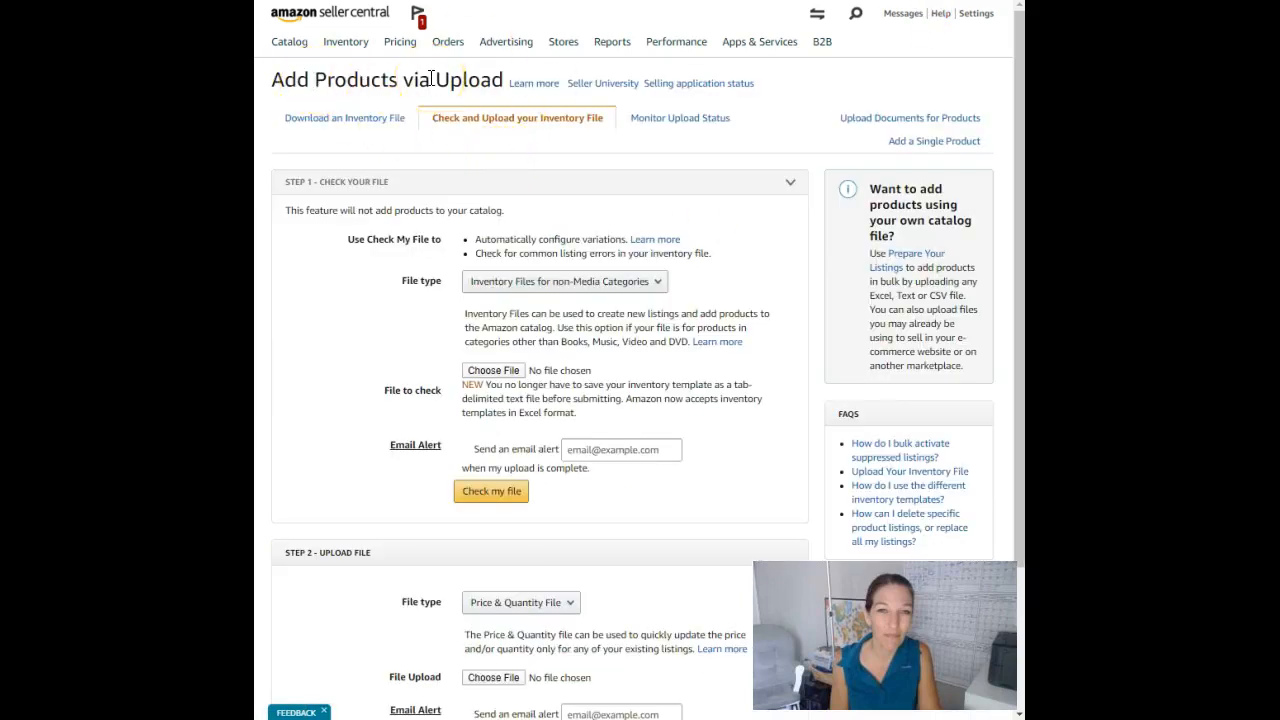
Choose Price & Quantity File as the Step 2 upload file type.
scroll("down", 3)
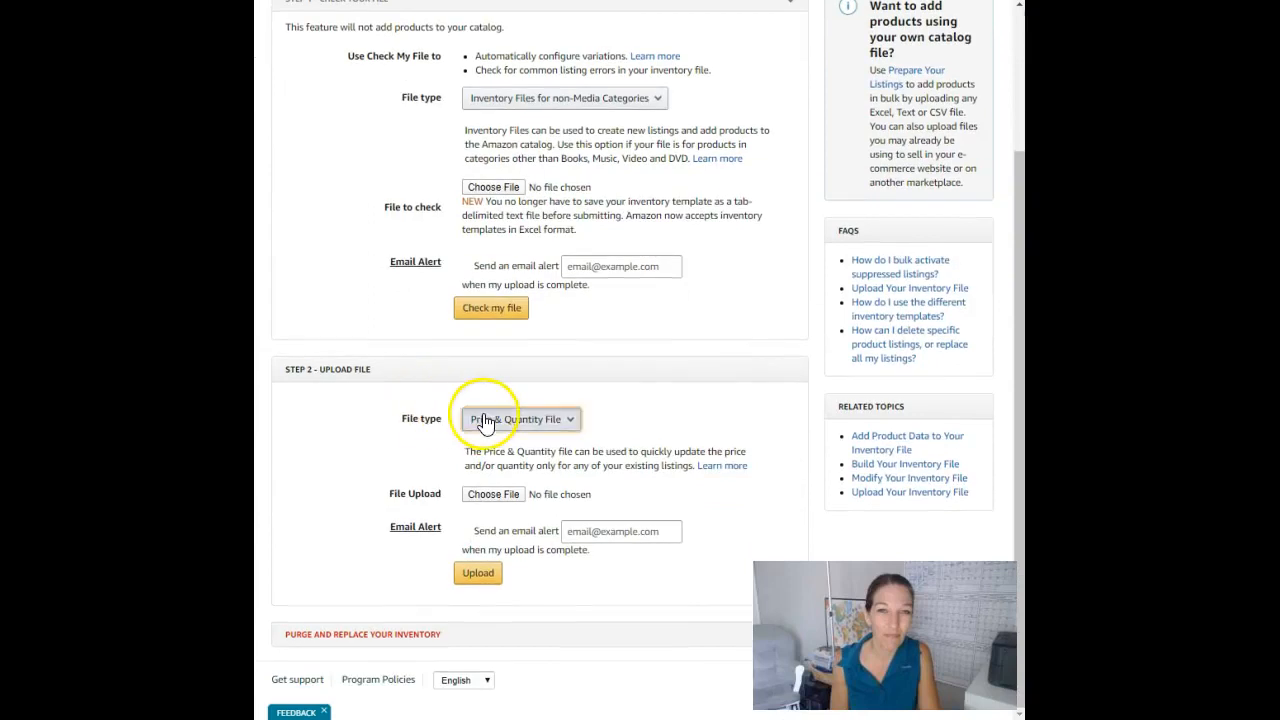
left_click(518, 420)
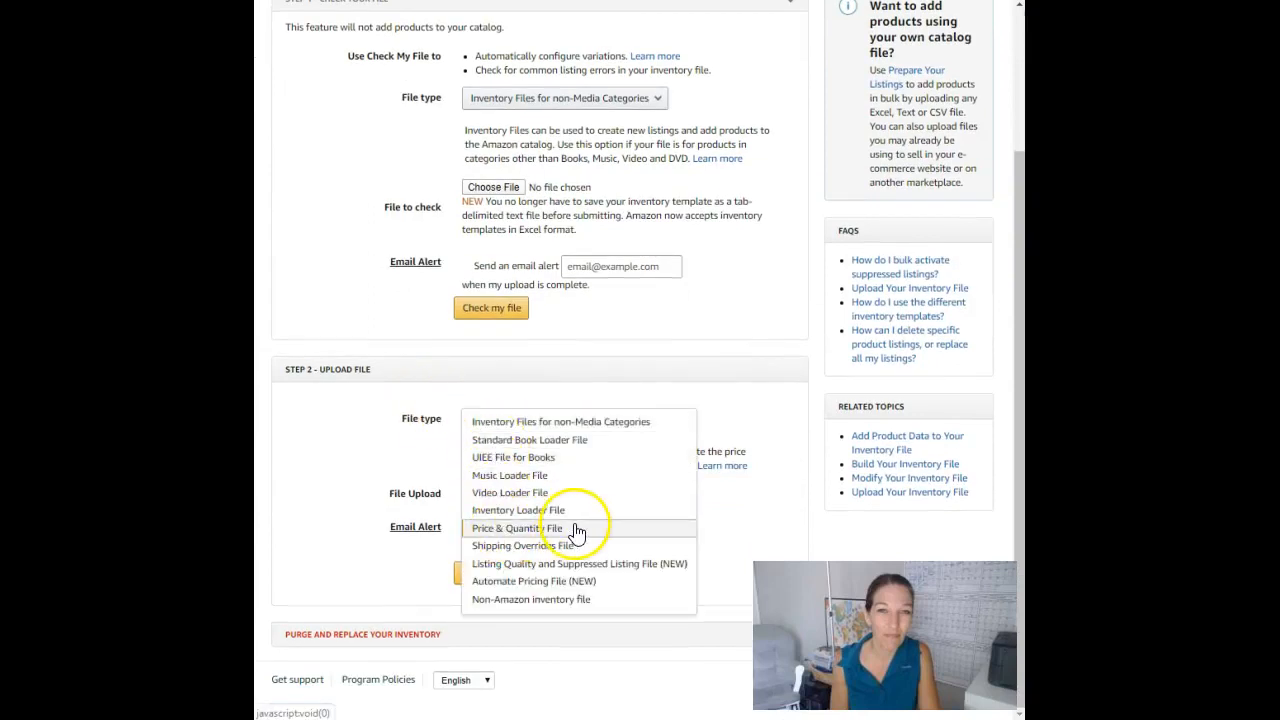
left_click(516, 528)
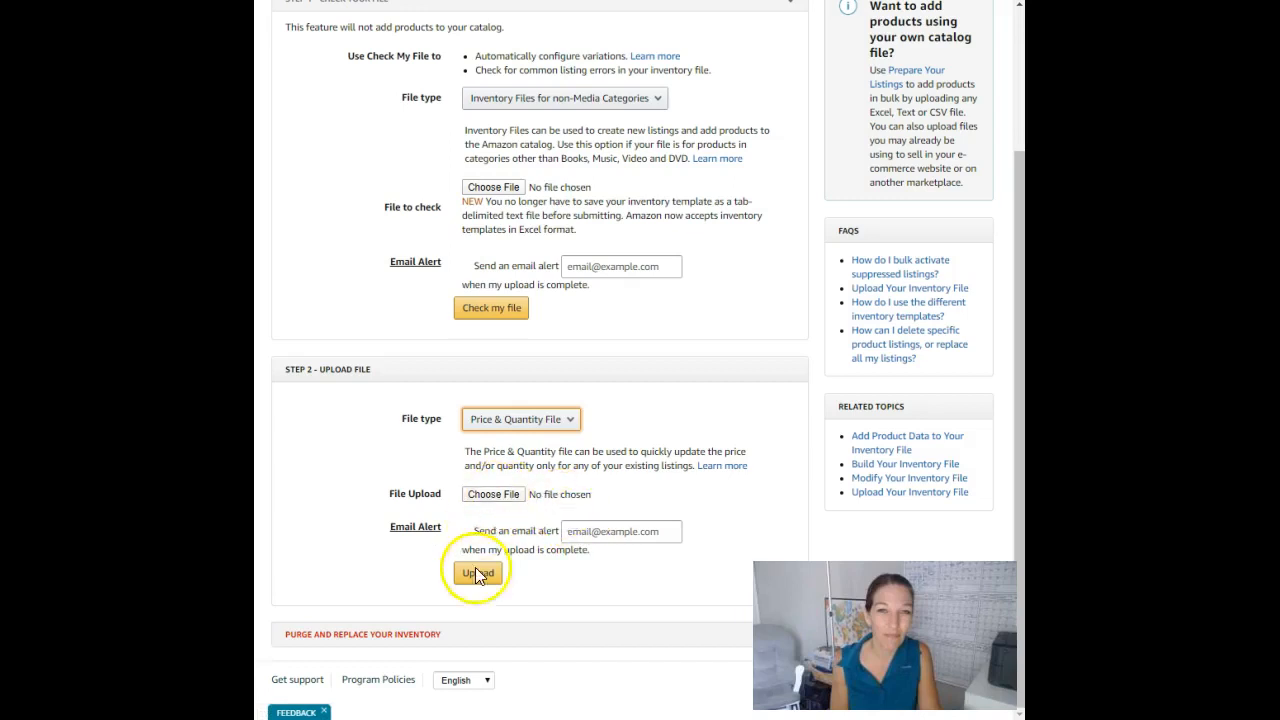
mouse_move(648, 232)
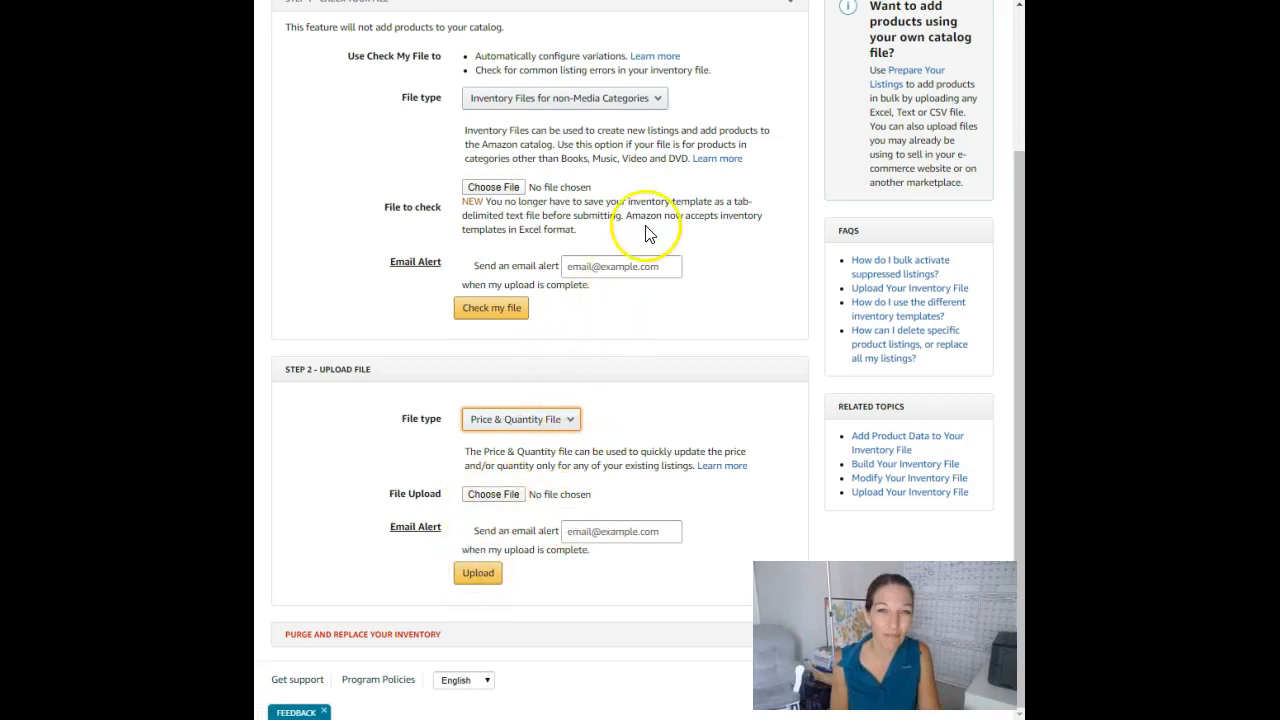
mouse_move(704, 324)
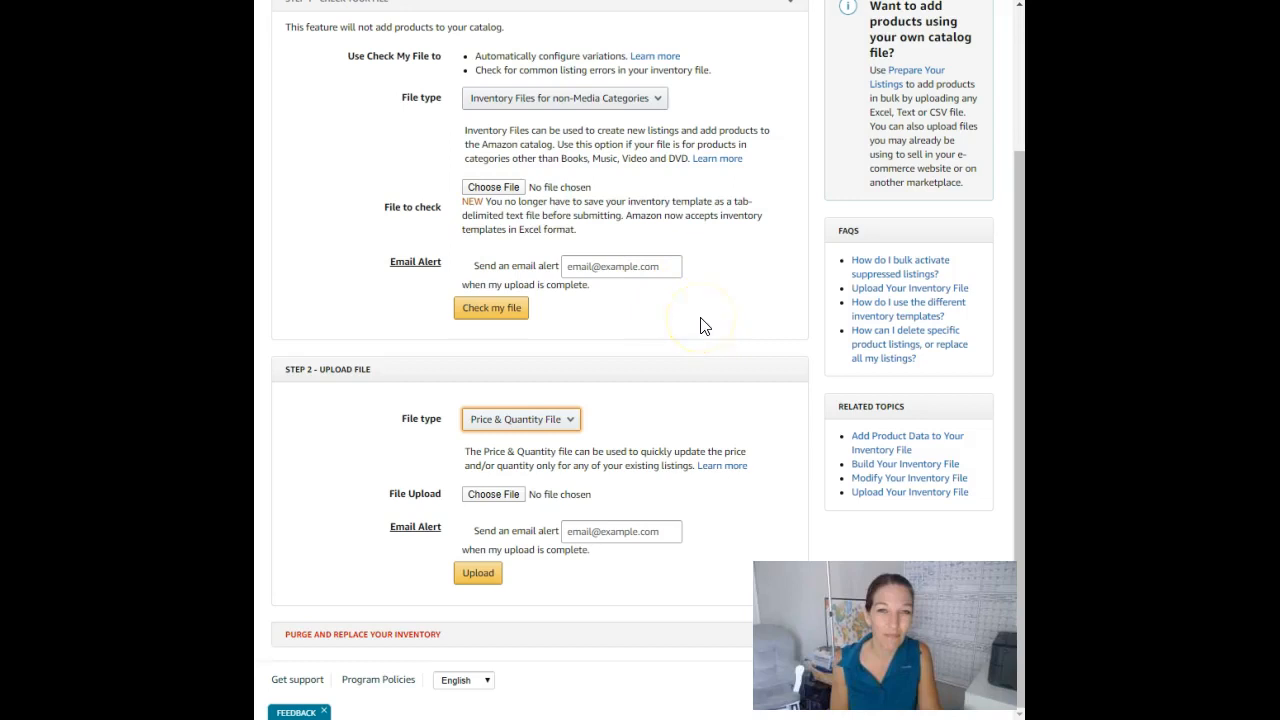
mouse_move(664, 340)
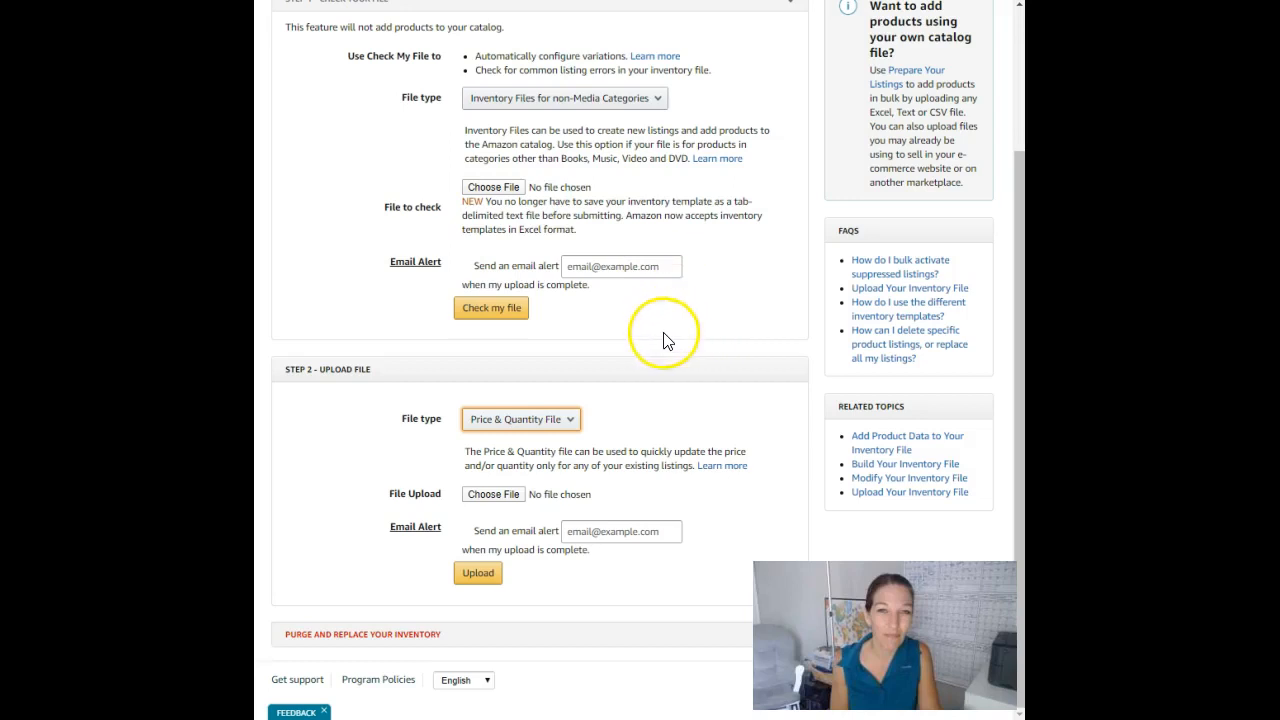
mouse_move(742, 72)
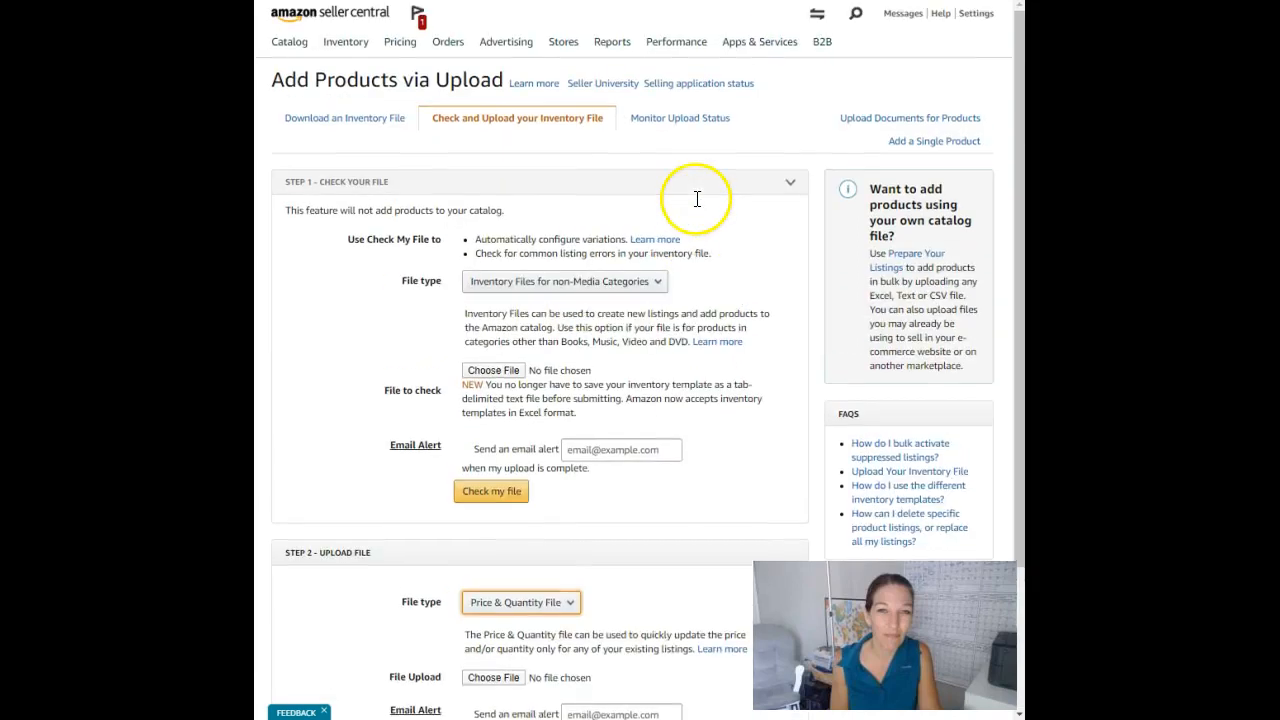
mouse_move(680, 116)
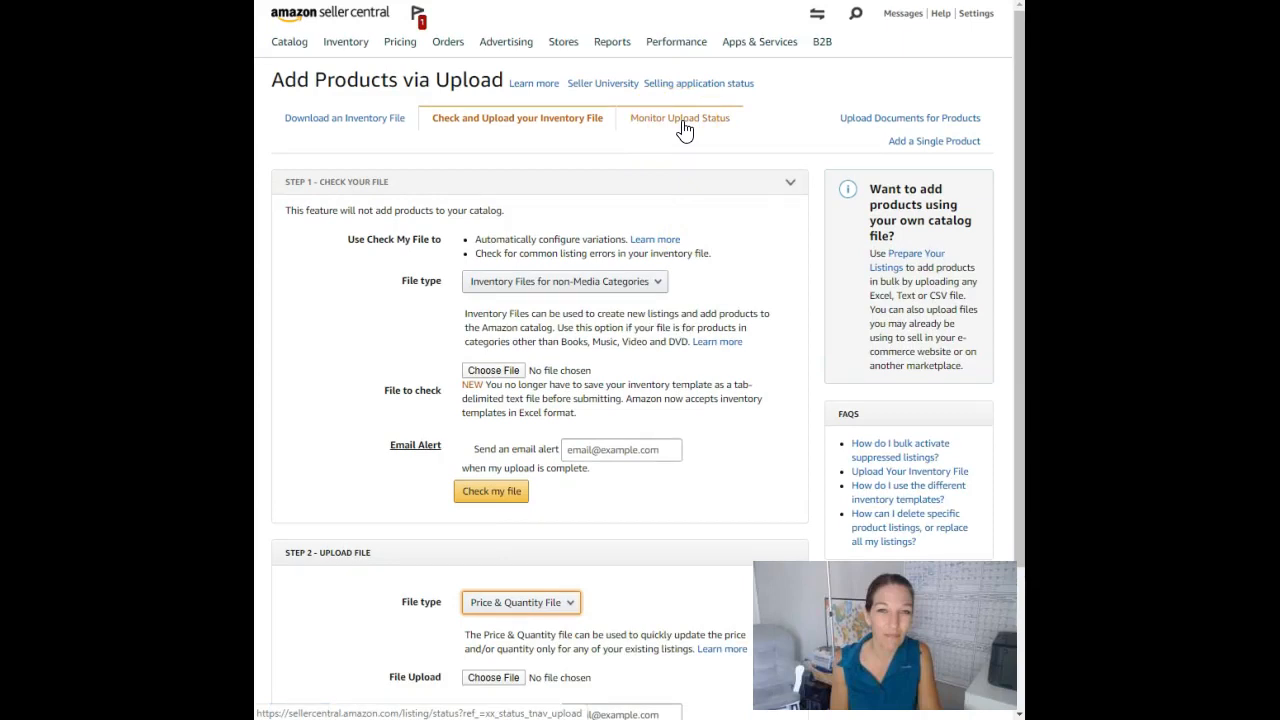
left_click(748, 40)
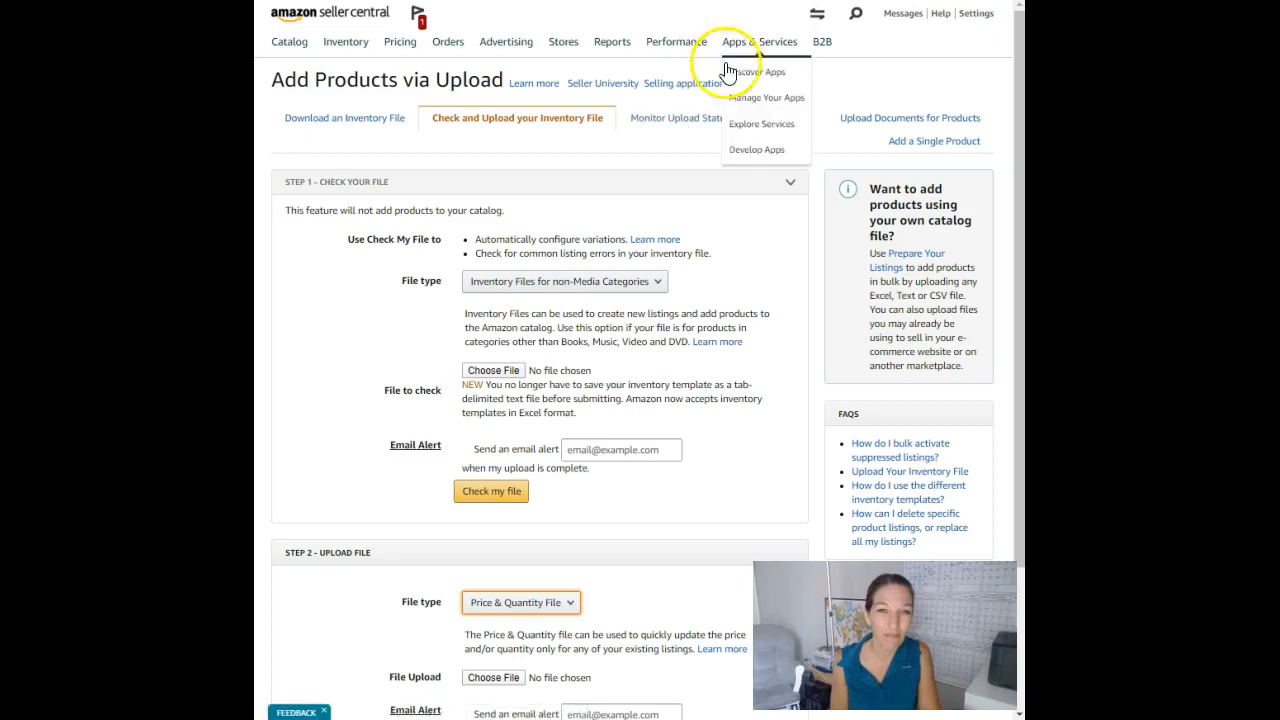